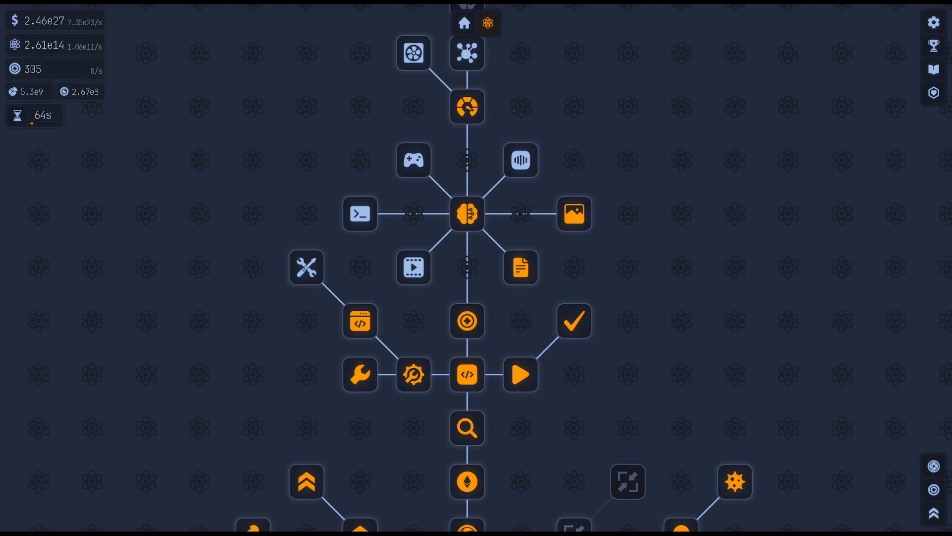
mouse_move(467, 214)
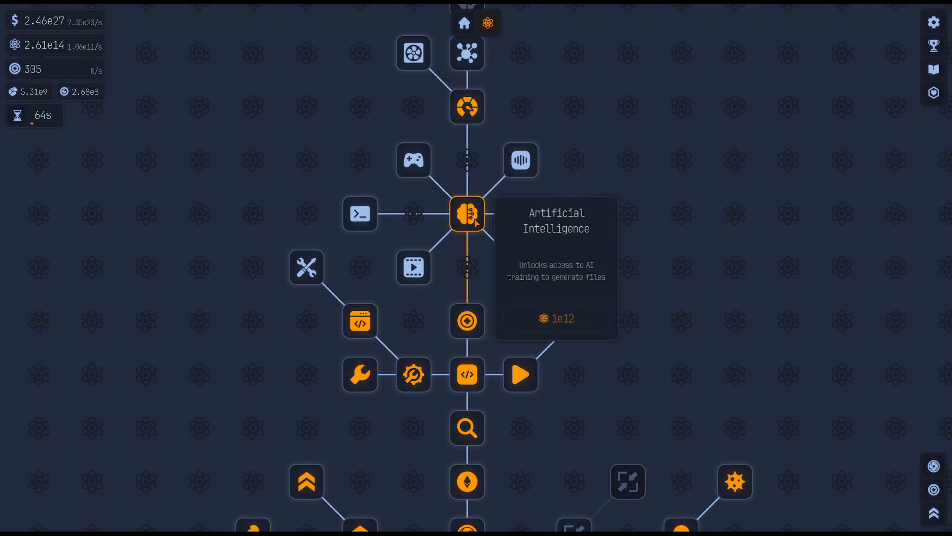
mouse_move(522, 268)
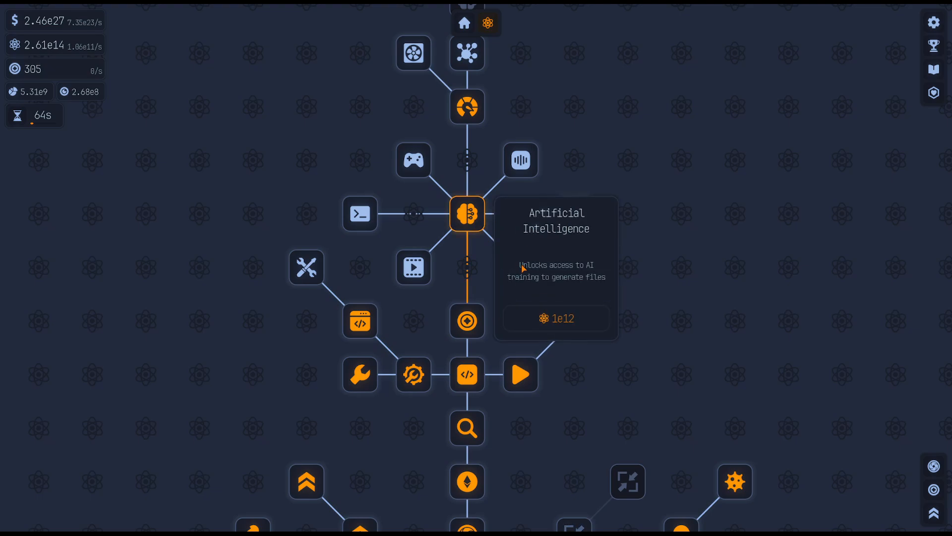
mouse_move(577, 273)
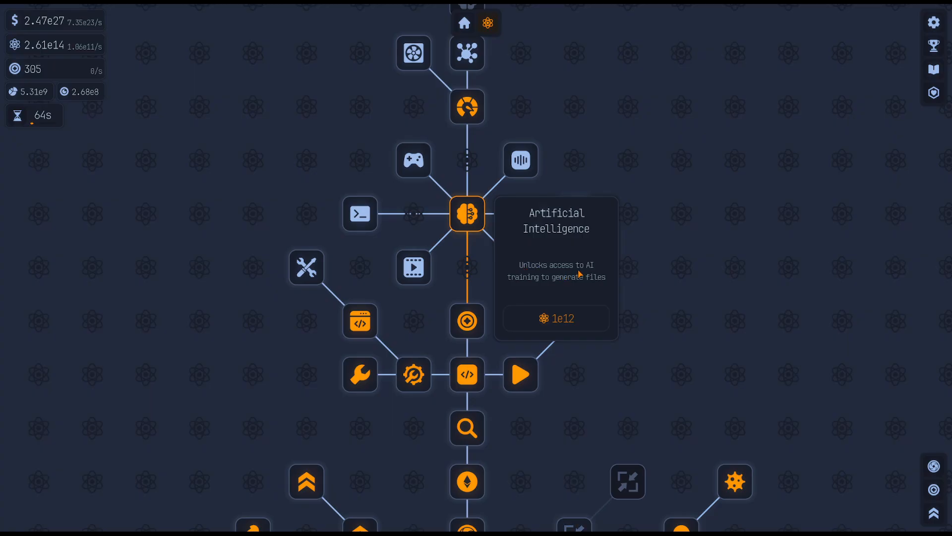
mouse_move(585, 283)
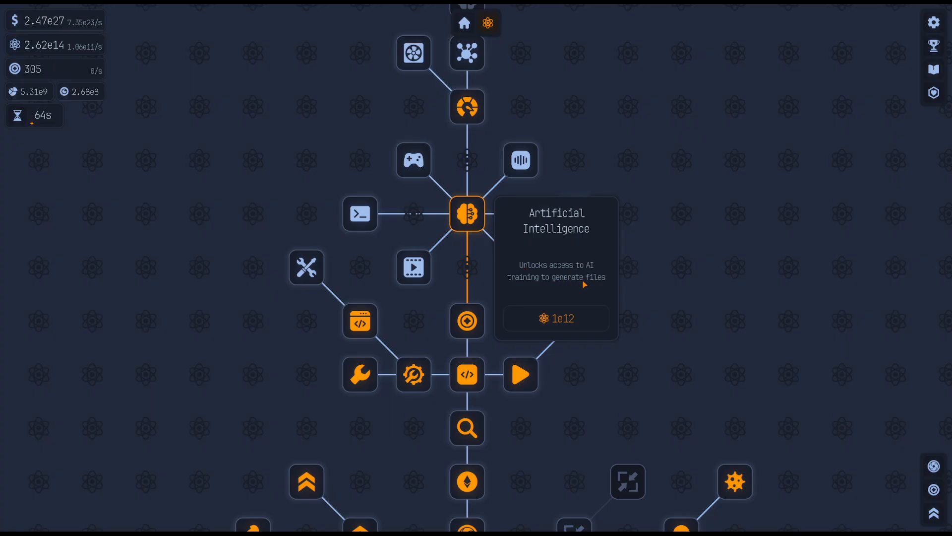
mouse_move(552, 330)
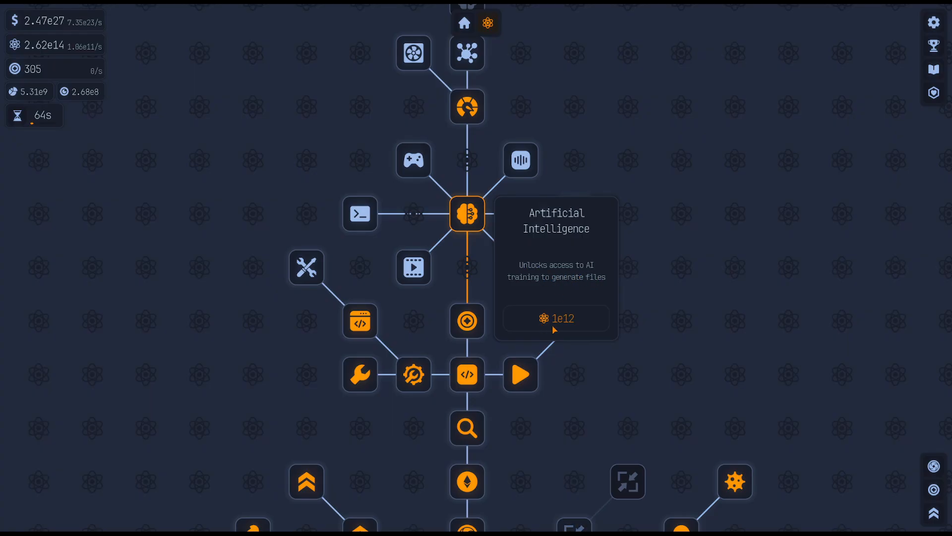
Return from the research tree to the factory board with the AI Trainer and GPU cluster
click(555, 317)
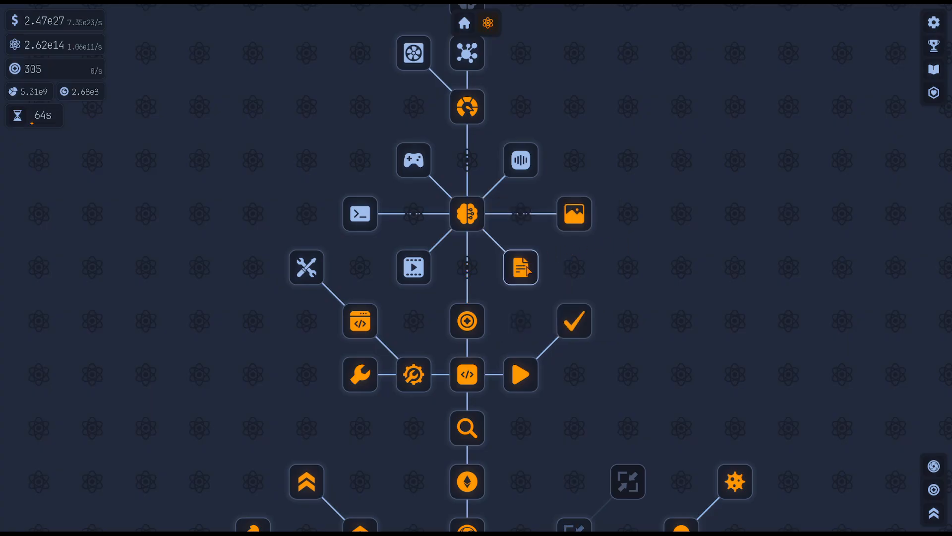
mouse_move(520, 267)
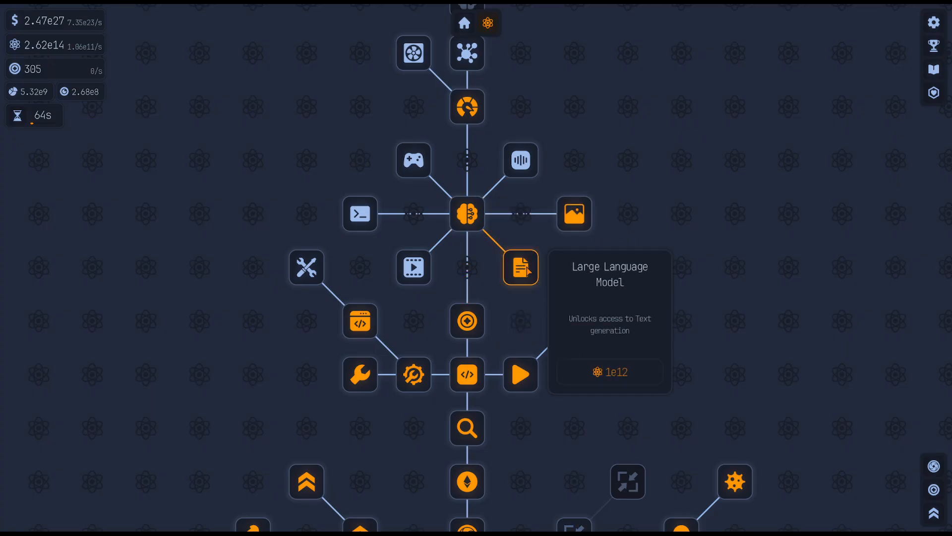
mouse_move(632, 330)
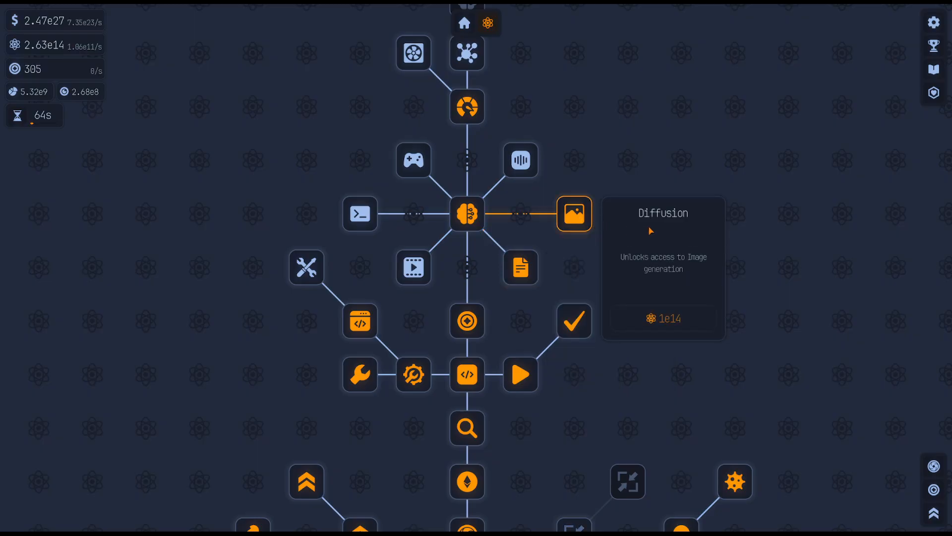
mouse_move(632, 270)
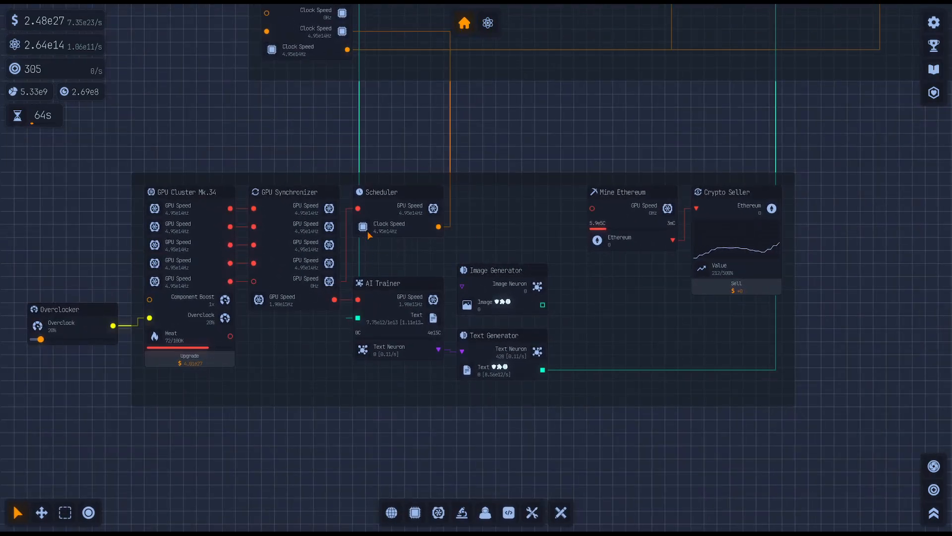
mouse_move(462, 419)
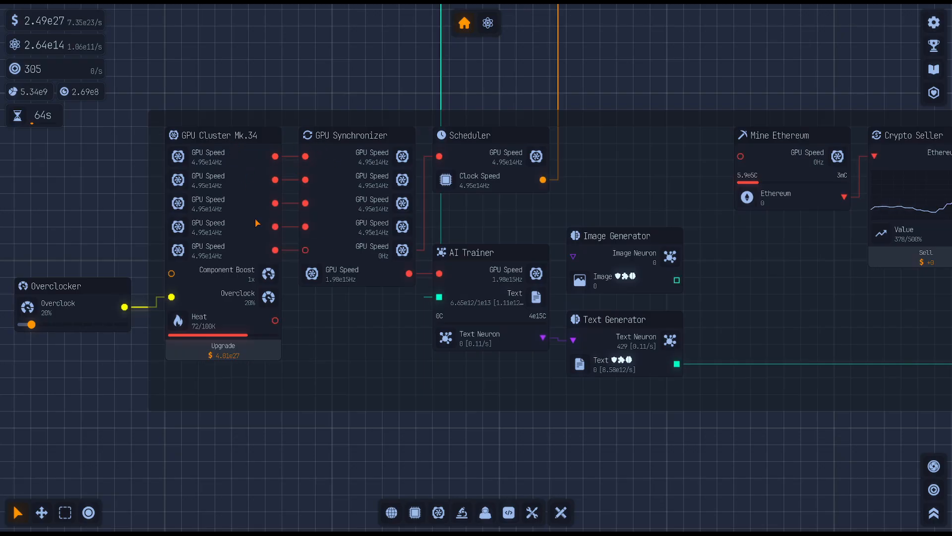
mouse_move(209, 146)
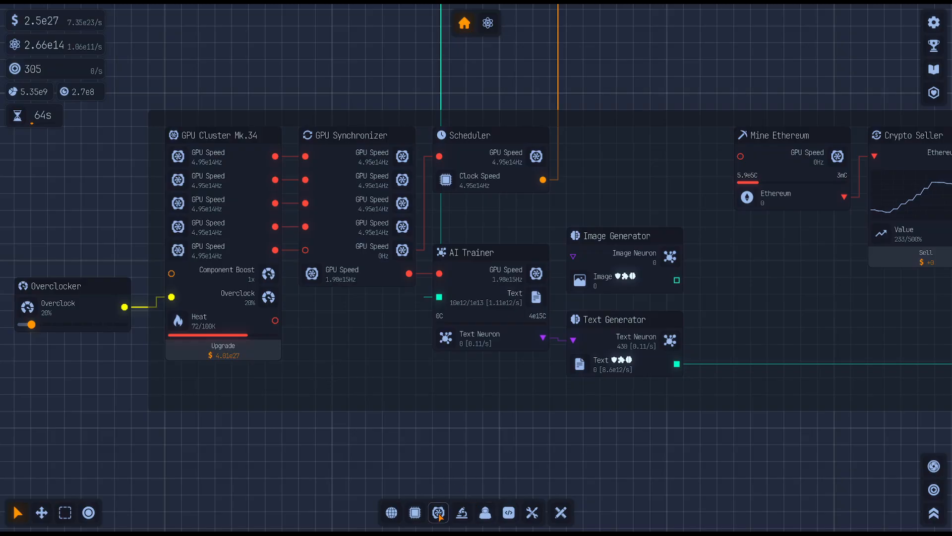
Open the AI component catalogue and look over the AI Trainer and Text Generator entries
click(438, 512)
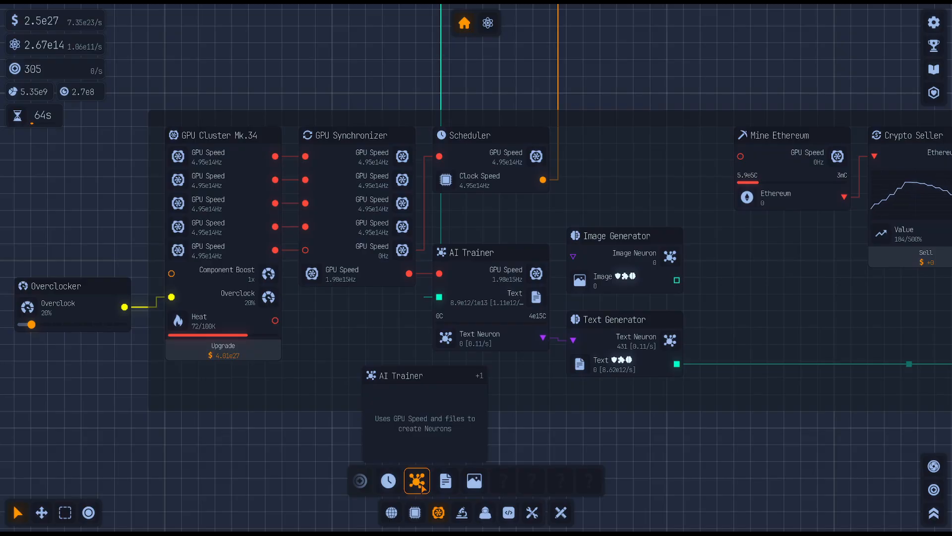
click(446, 482)
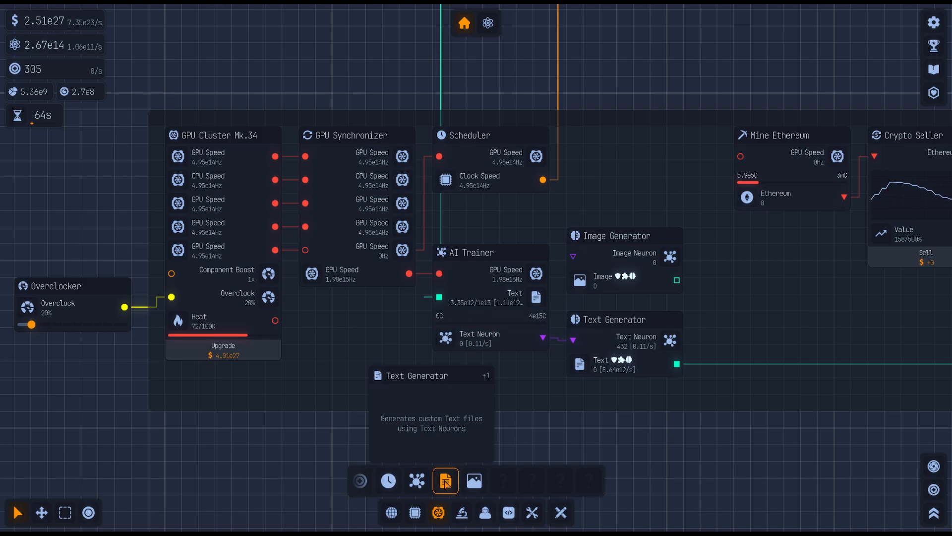
click(474, 480)
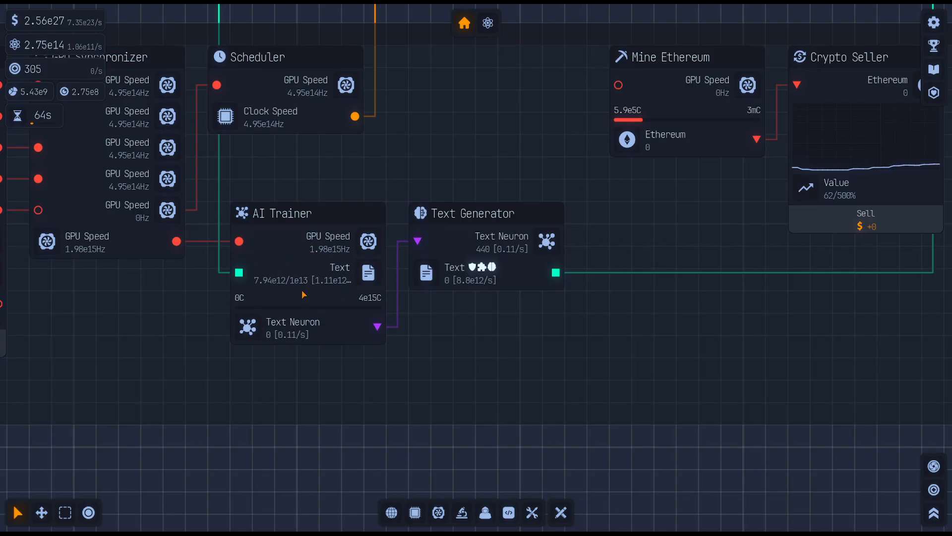
click(247, 327)
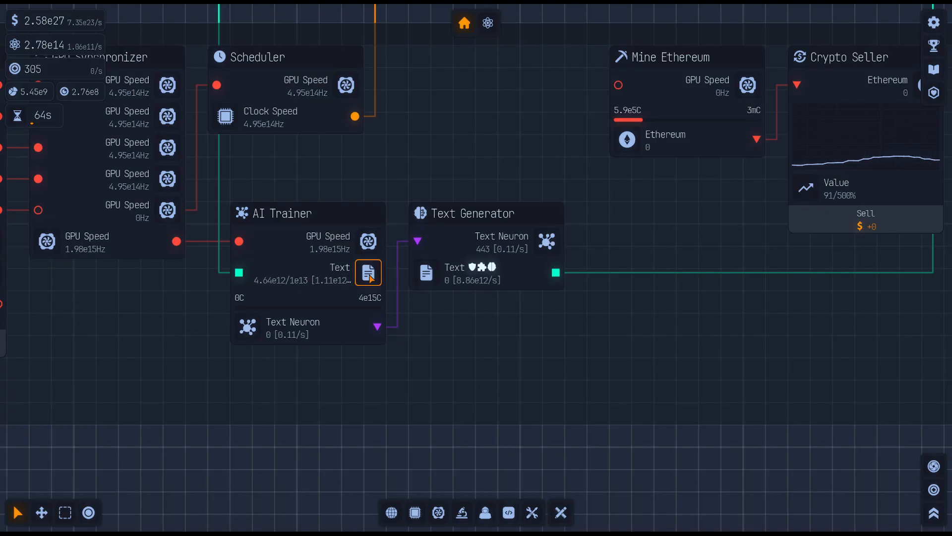
scroll(down, 3)
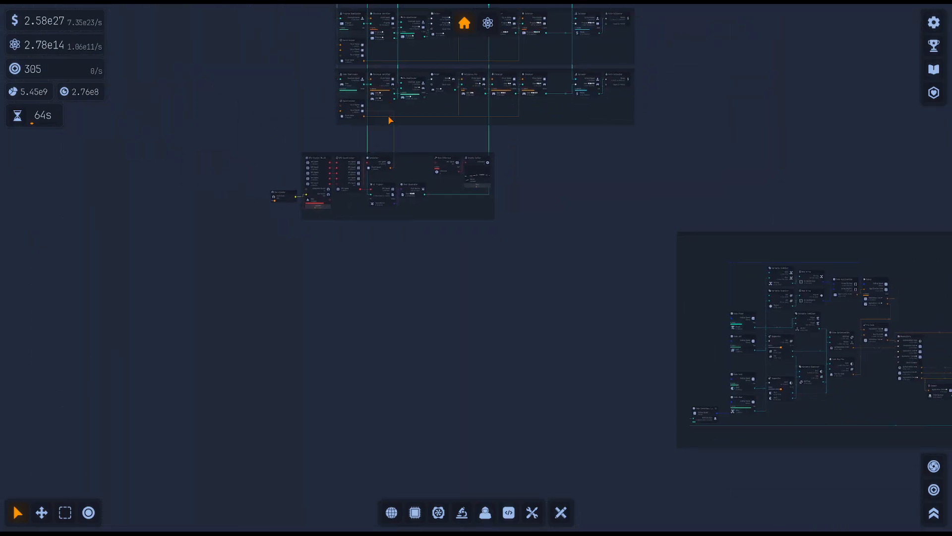
scroll(up, 3)
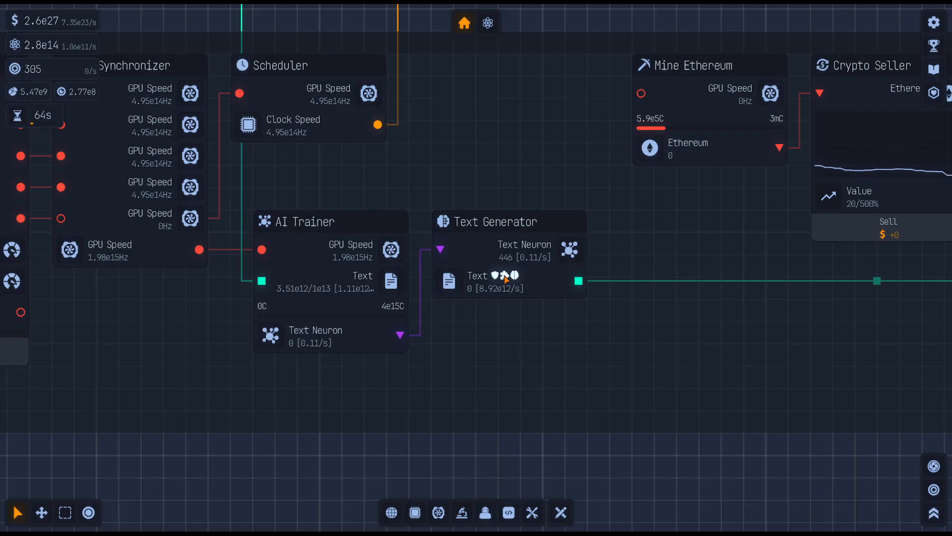
mouse_move(516, 279)
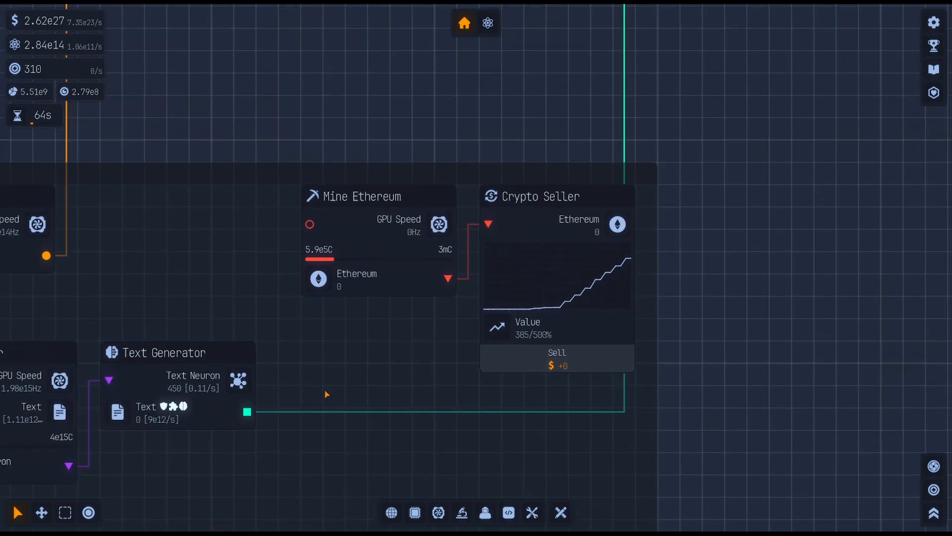
scroll(down, 3)
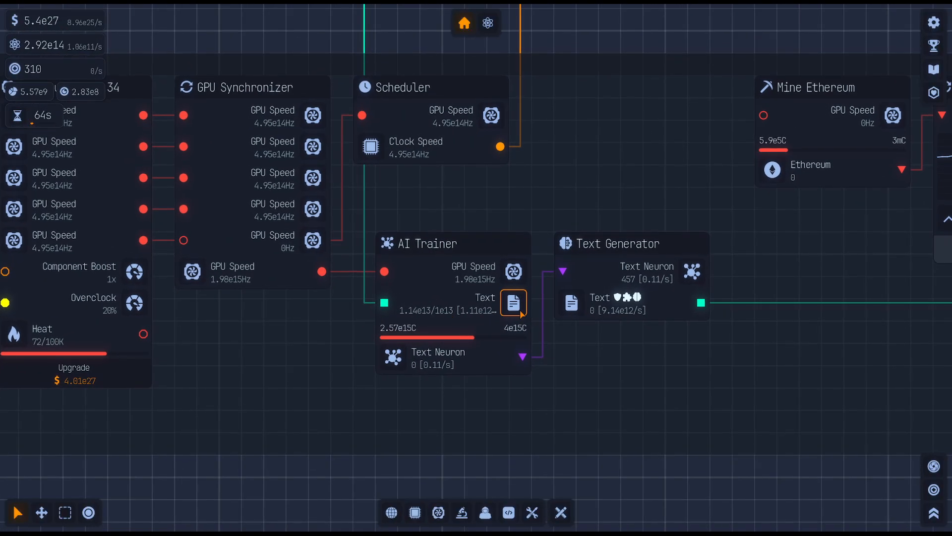
click(513, 302)
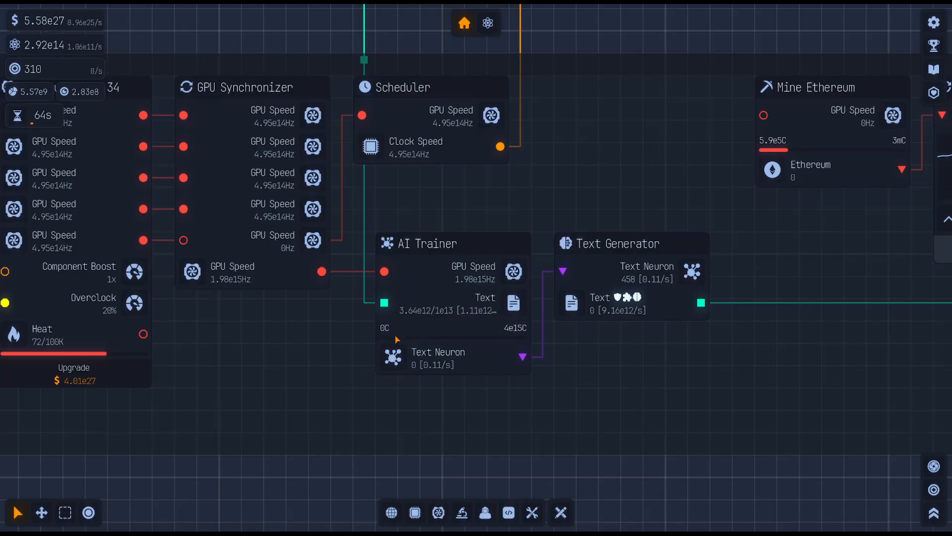
mouse_move(513, 338)
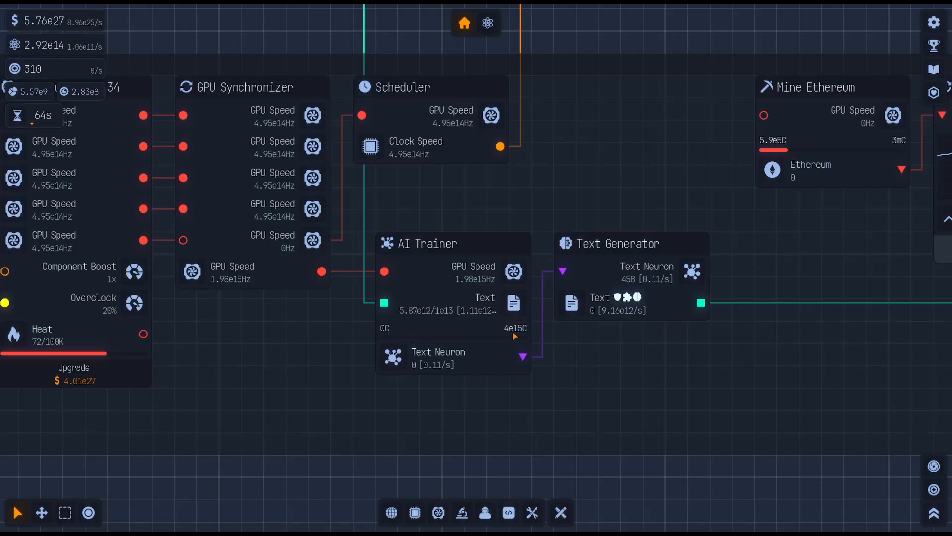
click(571, 303)
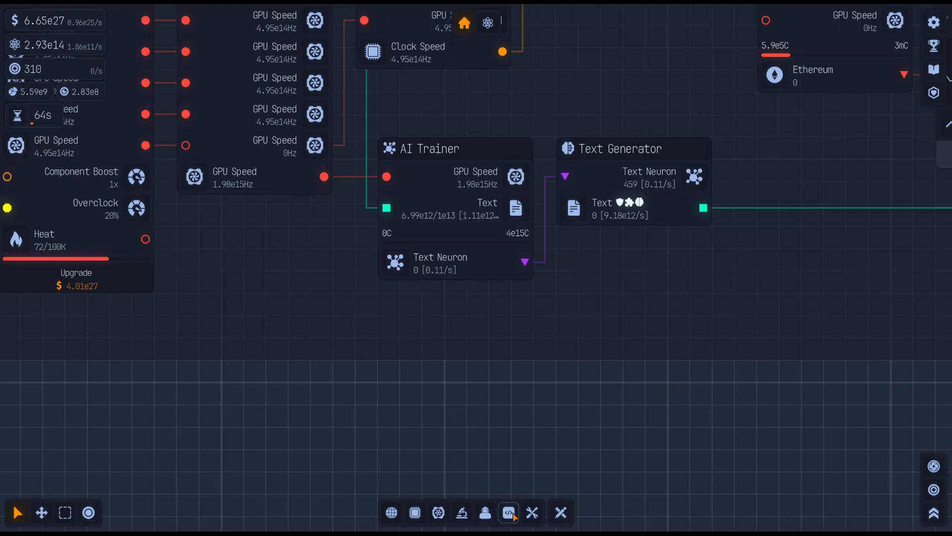
click(439, 513)
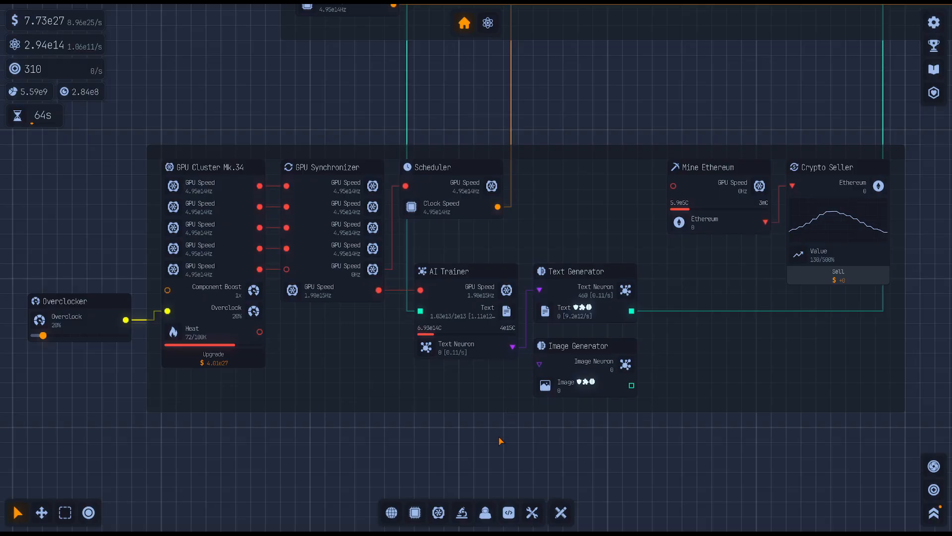
Place a new AI Trainer node below the first AI Trainer in the AI lab group
click(437, 512)
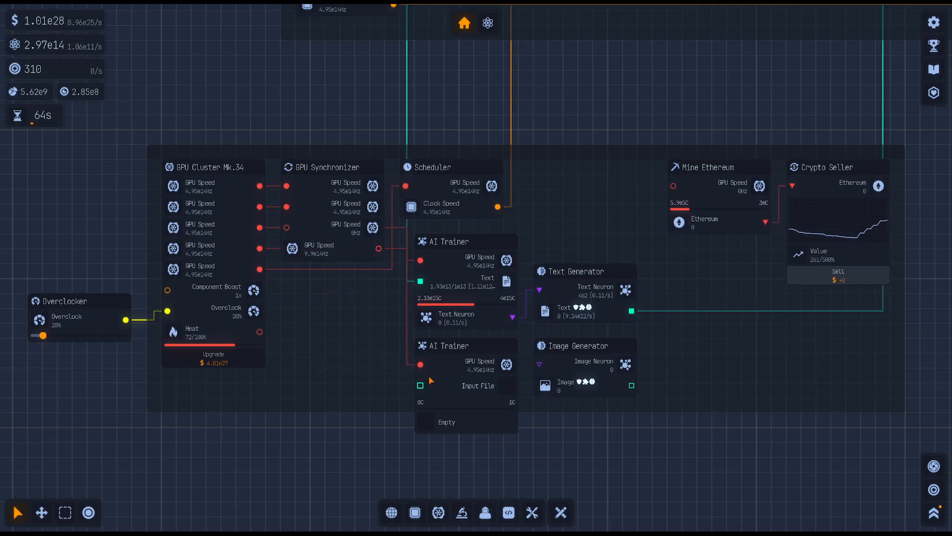
mouse_move(551, 416)
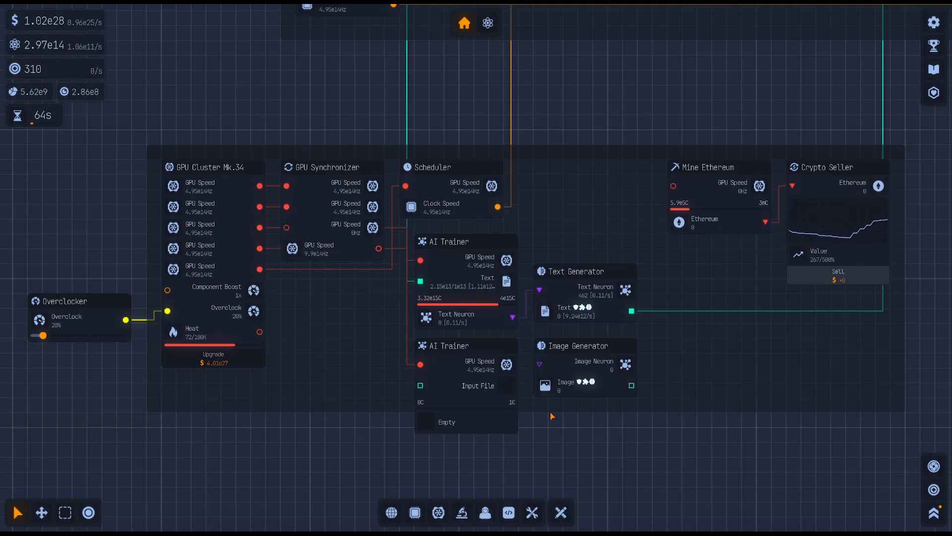
scroll(down, 3)
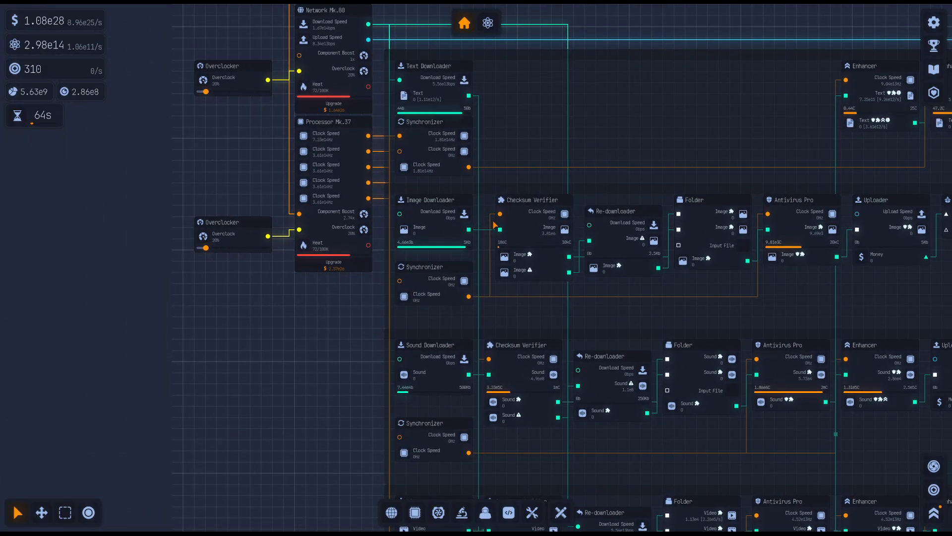
Wire the Image Downloader's Image output into the new AI Trainer, feeding the Image Generator
click(533, 200)
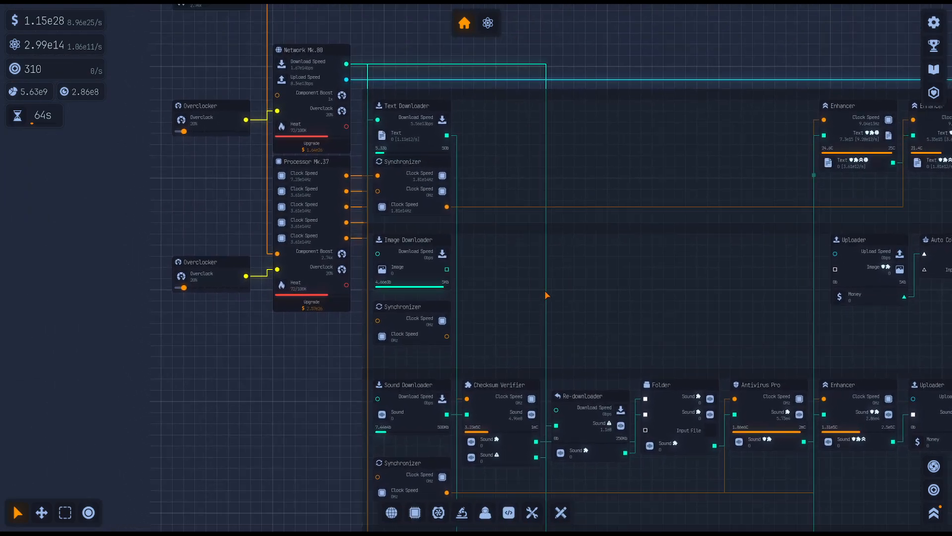
mouse_move(362, 270)
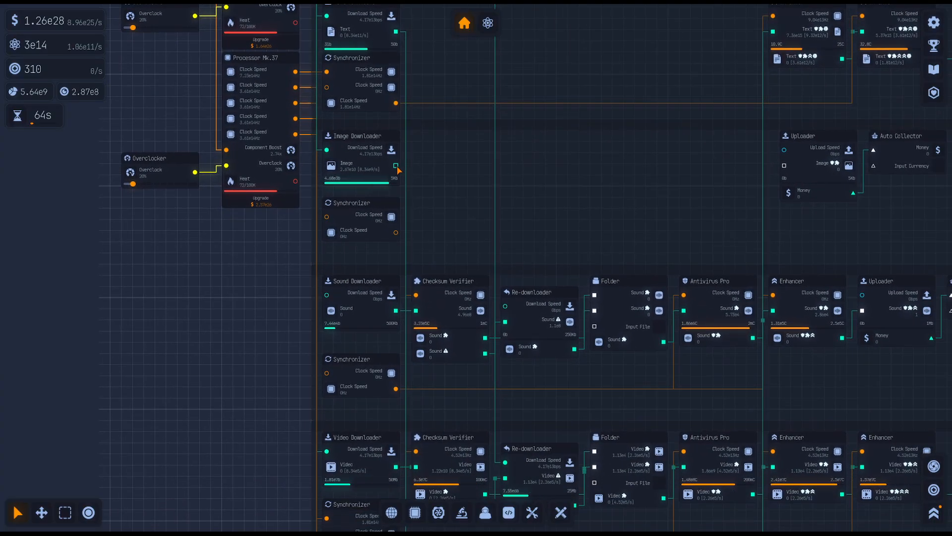
scroll(down, 3)
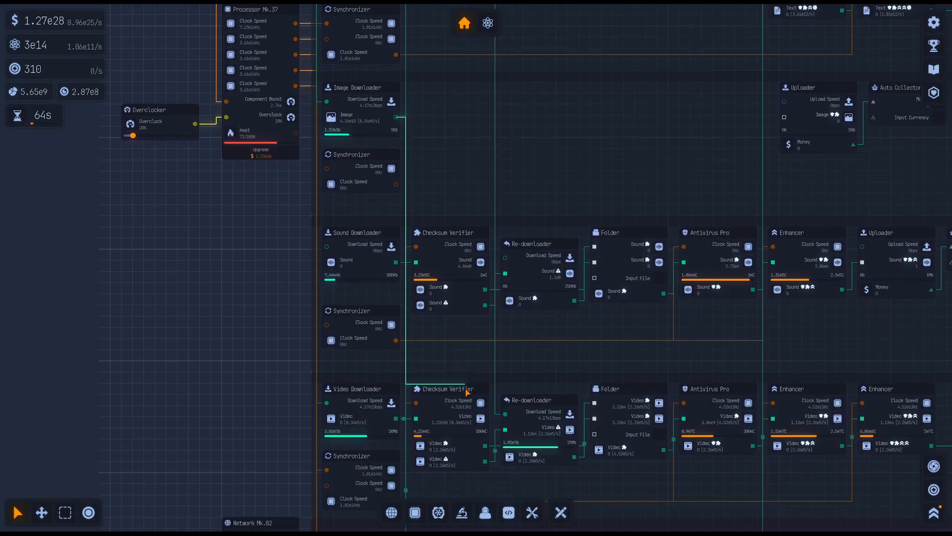
scroll(down, 3)
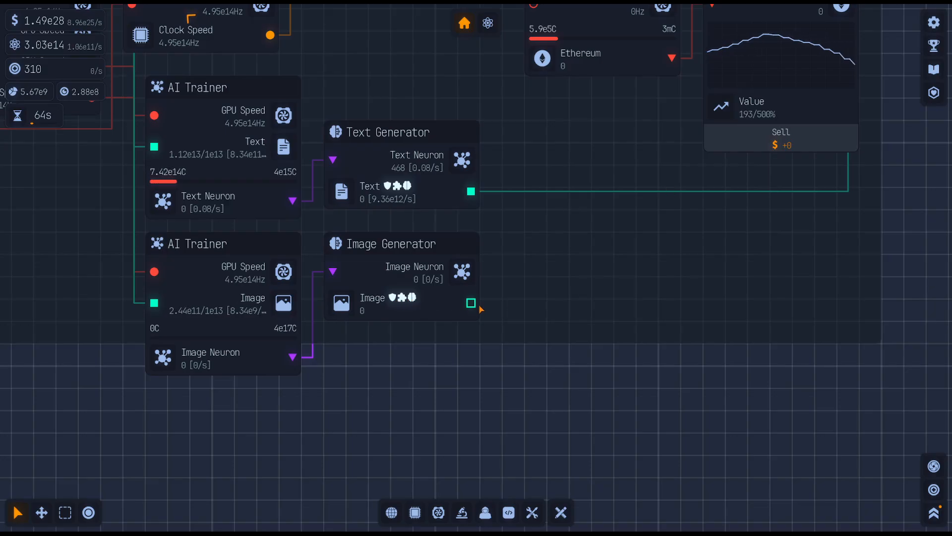
Connect Network Mk.80's Upload Speed output to the image Uploader's Upload Speed input
scroll(down, 3)
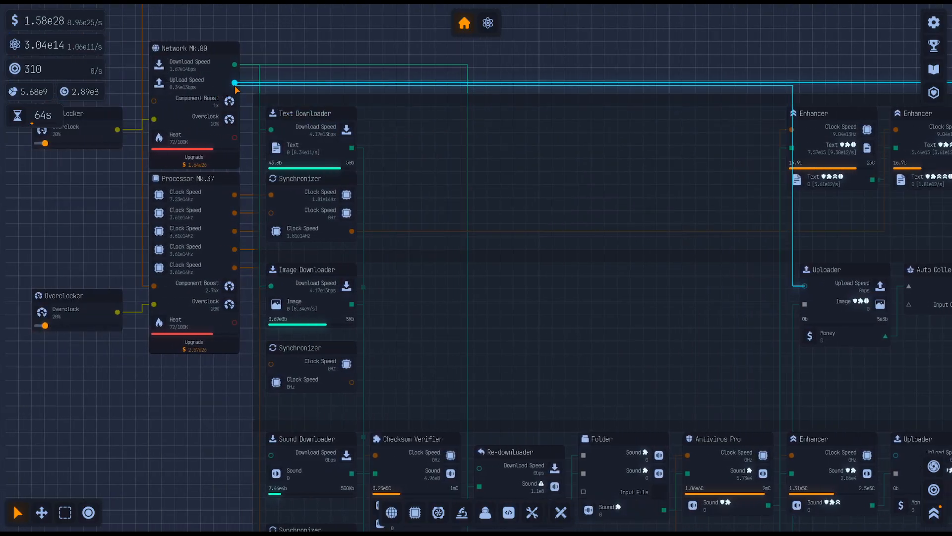
click(193, 160)
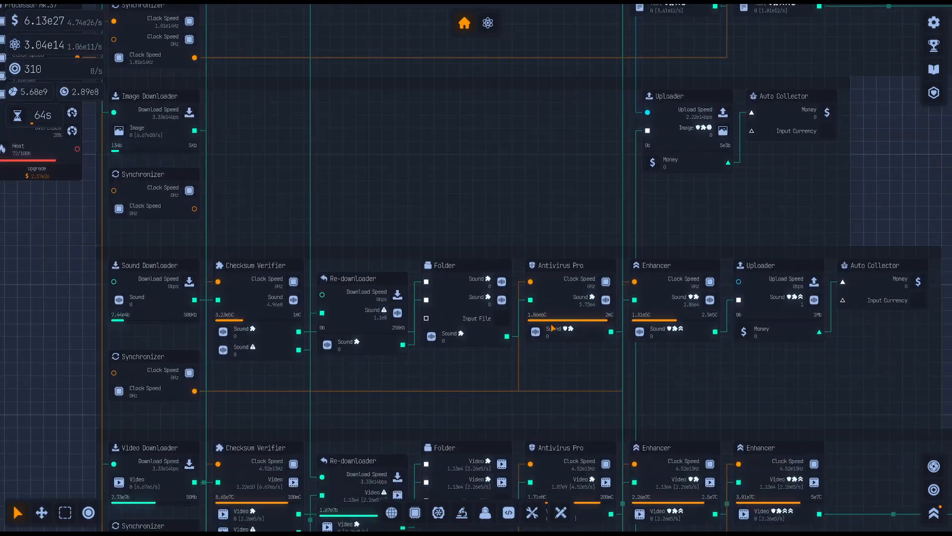
scroll(down, 3)
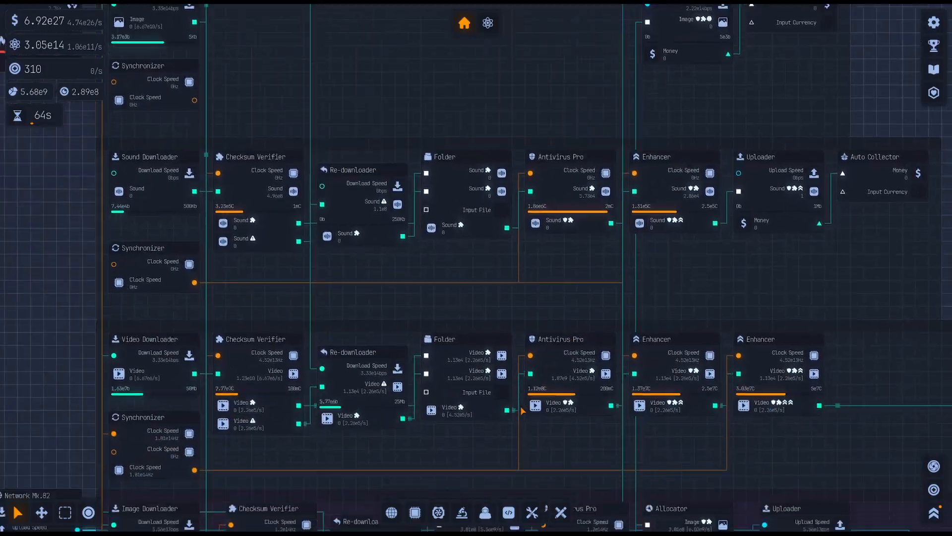
scroll(down, 3)
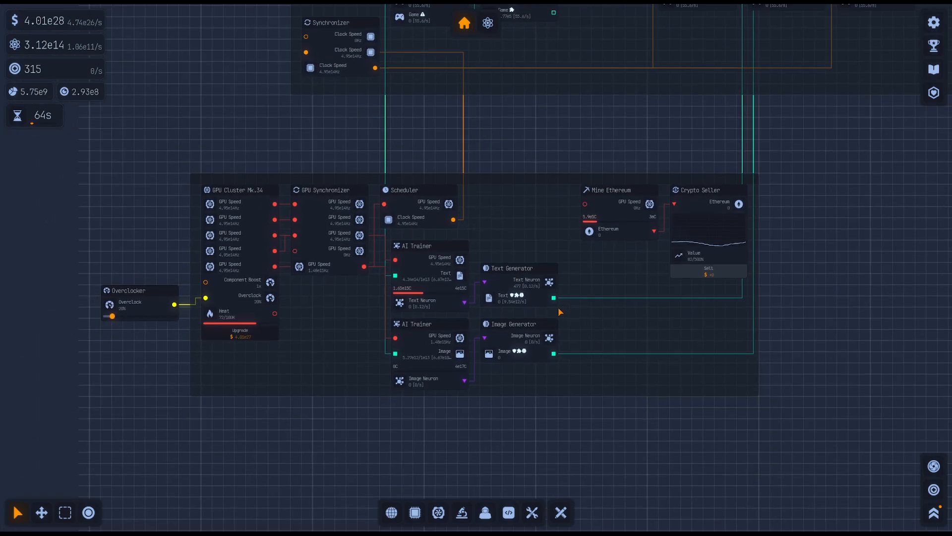
mouse_move(510, 276)
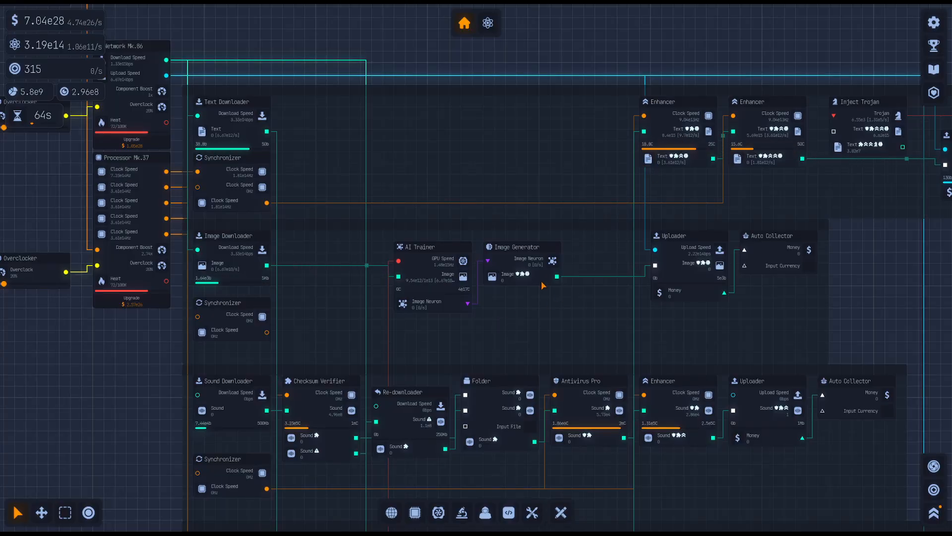
Move the image AI Trainer and Image Generator nodes beside the Image Downloader
scroll(down, 3)
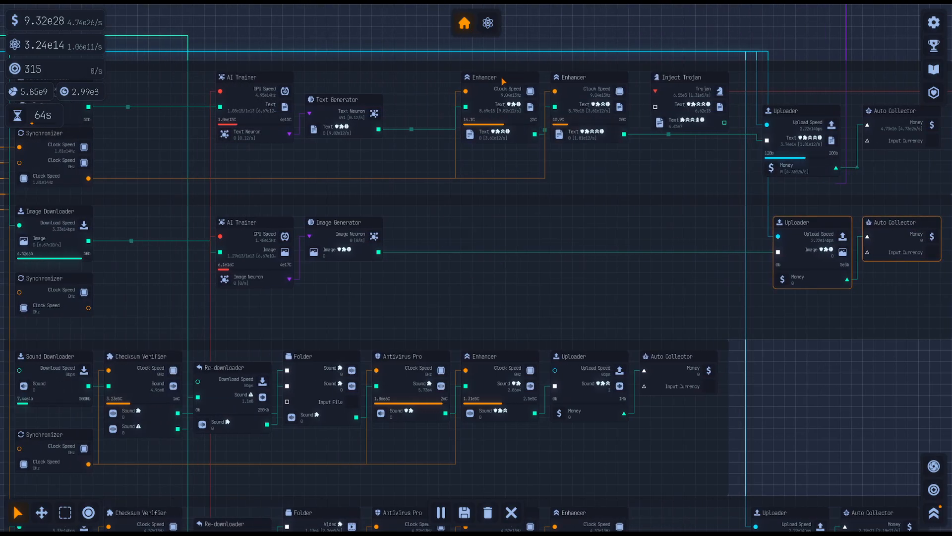
Chain Image Generator through an Enhancer into a duplicated Uploader with its own Auto Collector
click(499, 78)
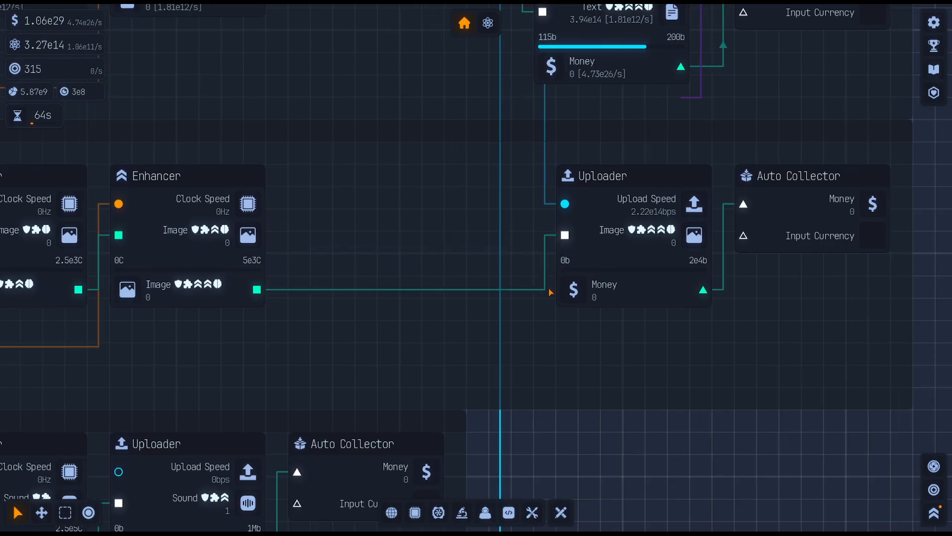
scroll(down, 3)
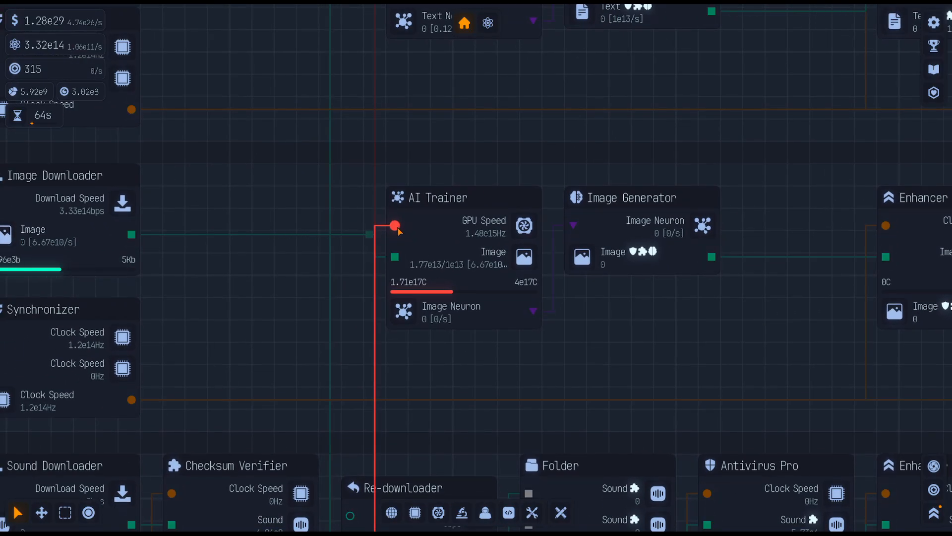
Wire a GPU Cluster Mk.34 speed output into the image AI Trainer's GPU Speed input
scroll(down, 3)
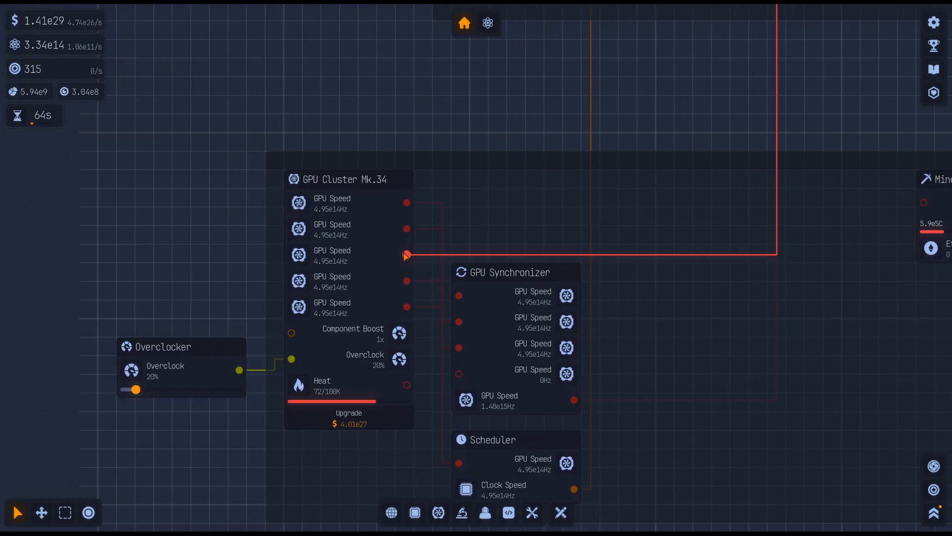
scroll(down, 3)
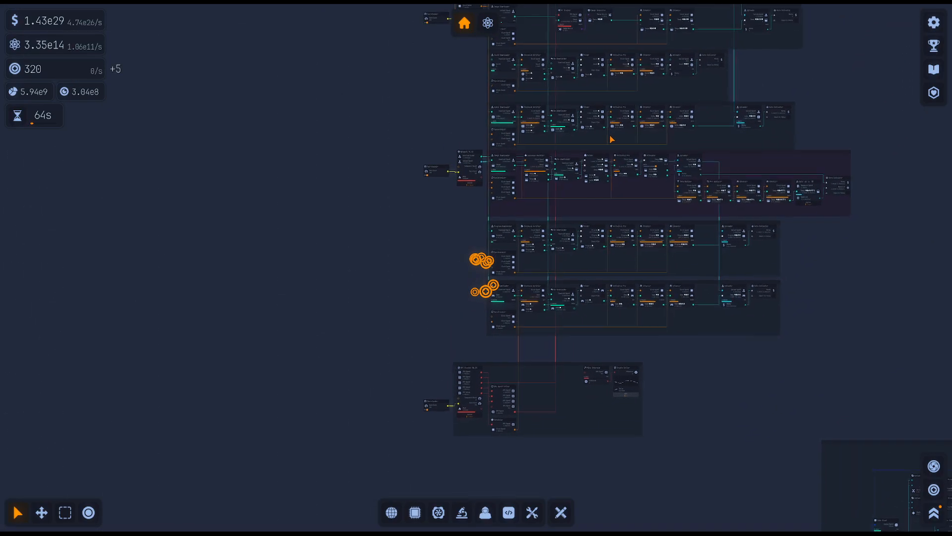
Zoom out over the factory, then back in on the image AI Trainer and Image Generator
scroll(up, 3)
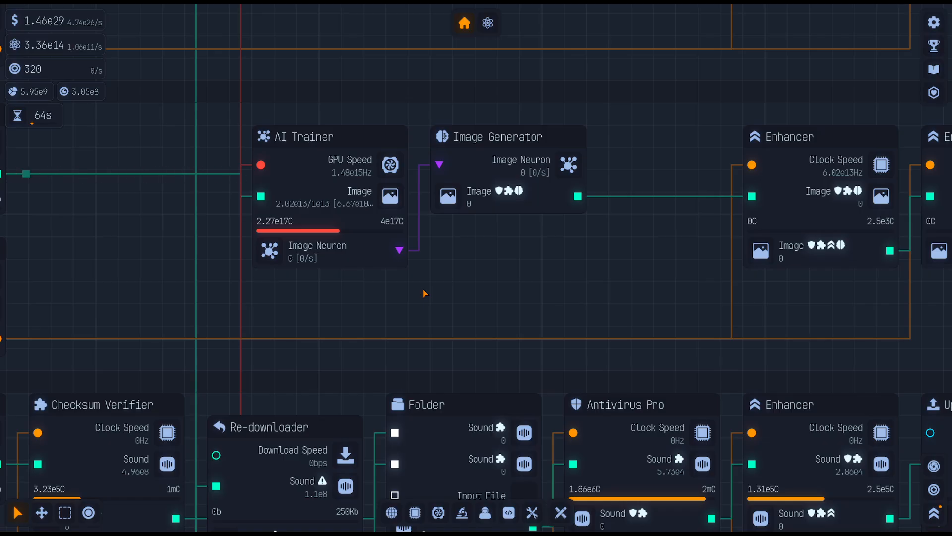
mouse_move(503, 59)
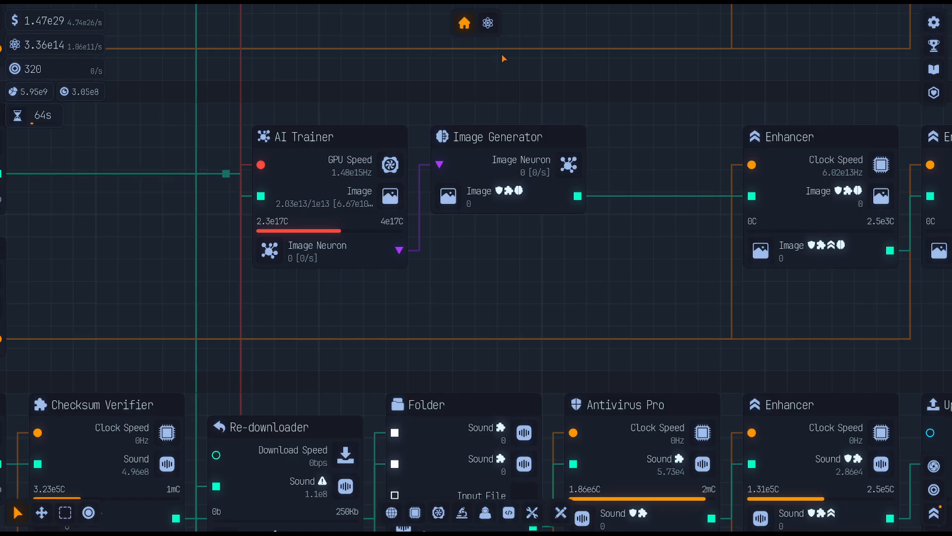
Check the Cooling research's 2e15 cost in the research tree and try to unlock it
click(488, 23)
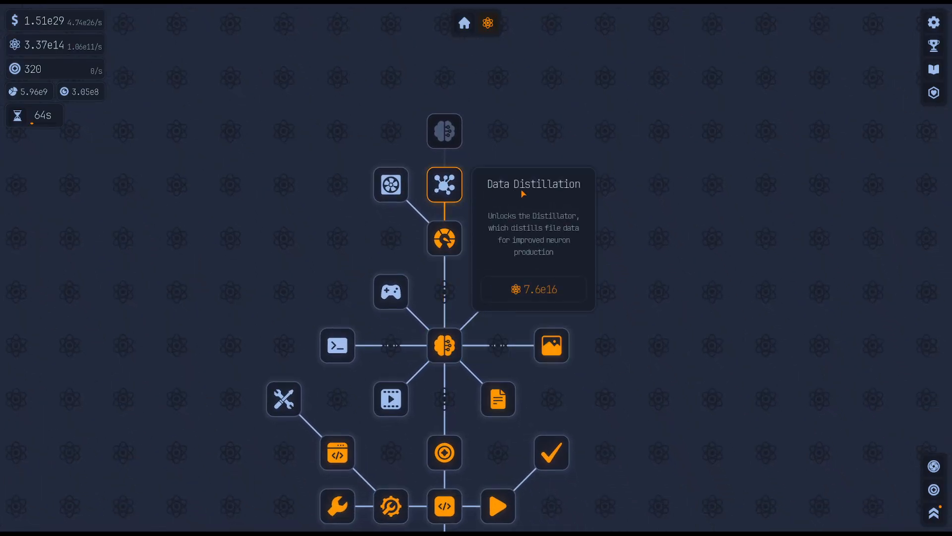
mouse_move(548, 225)
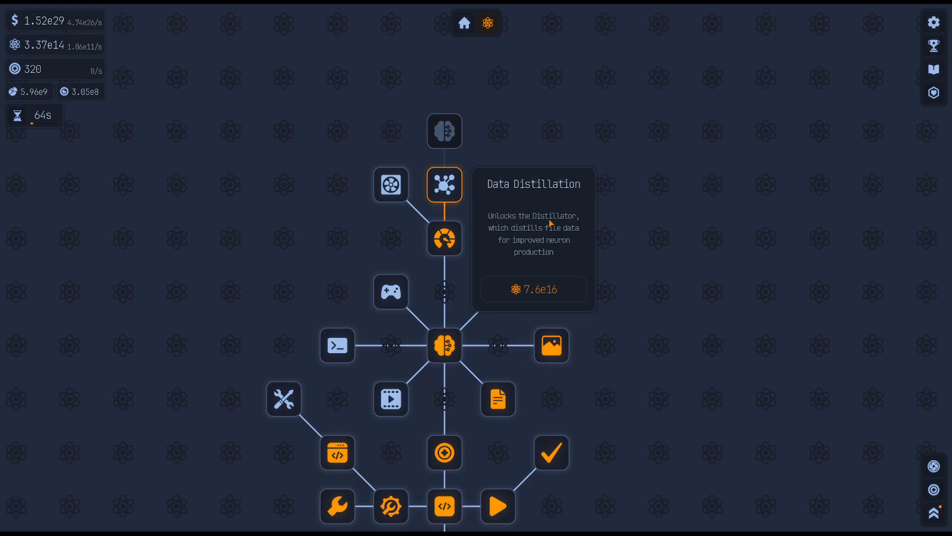
mouse_move(506, 241)
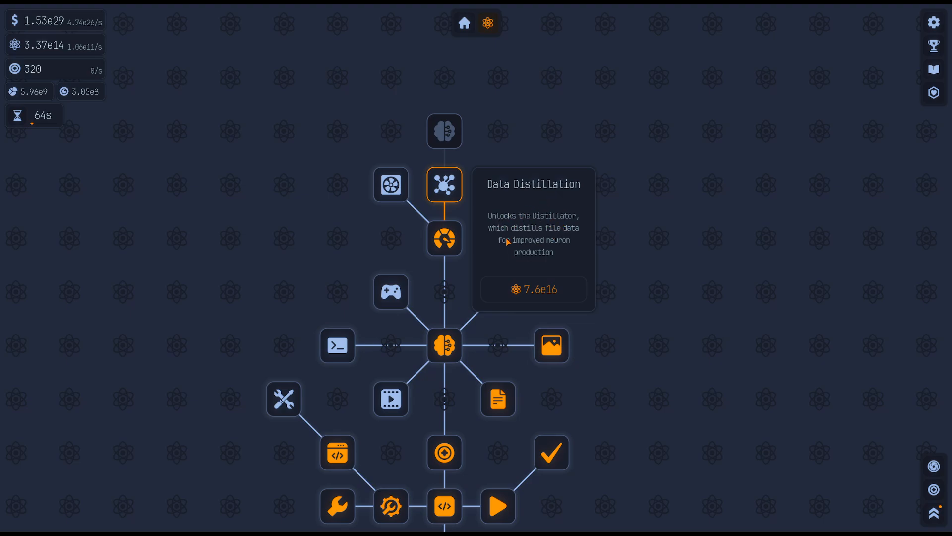
mouse_move(559, 247)
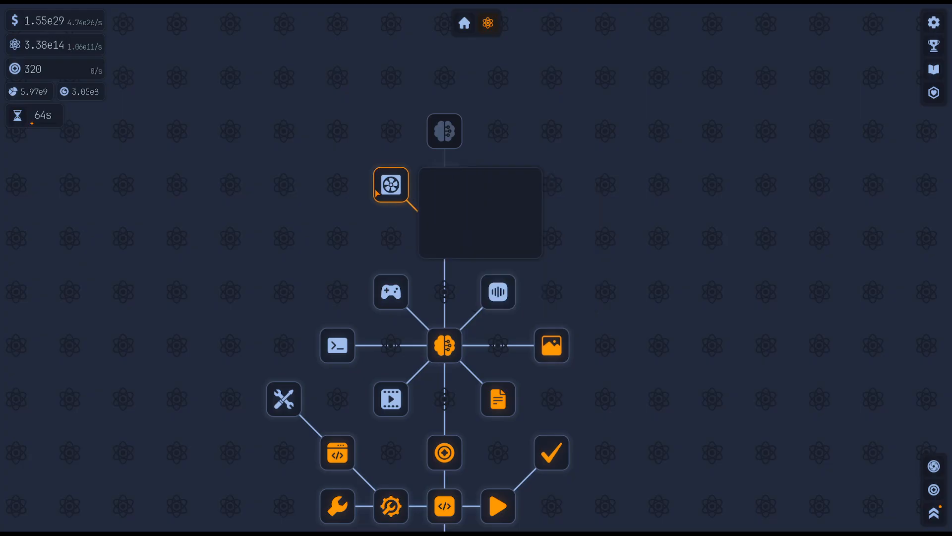
mouse_move(390, 185)
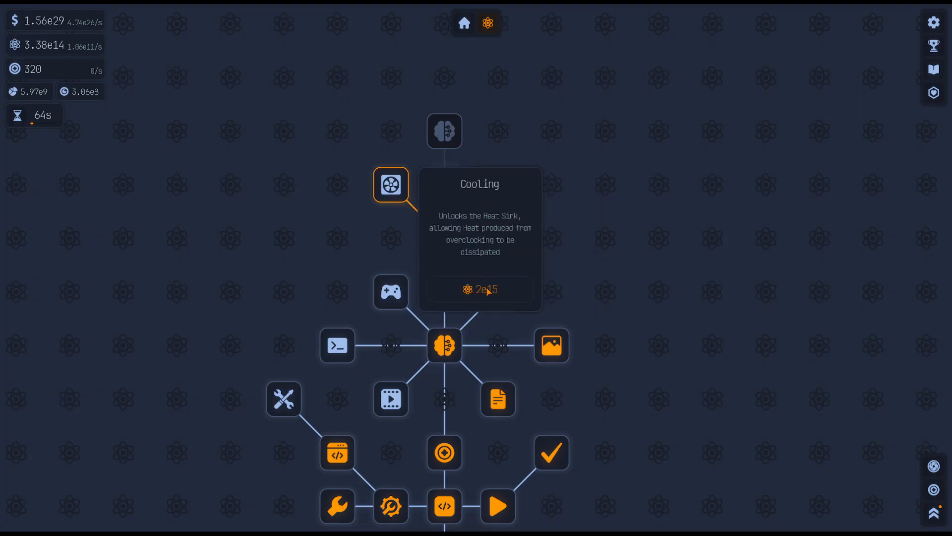
click(464, 23)
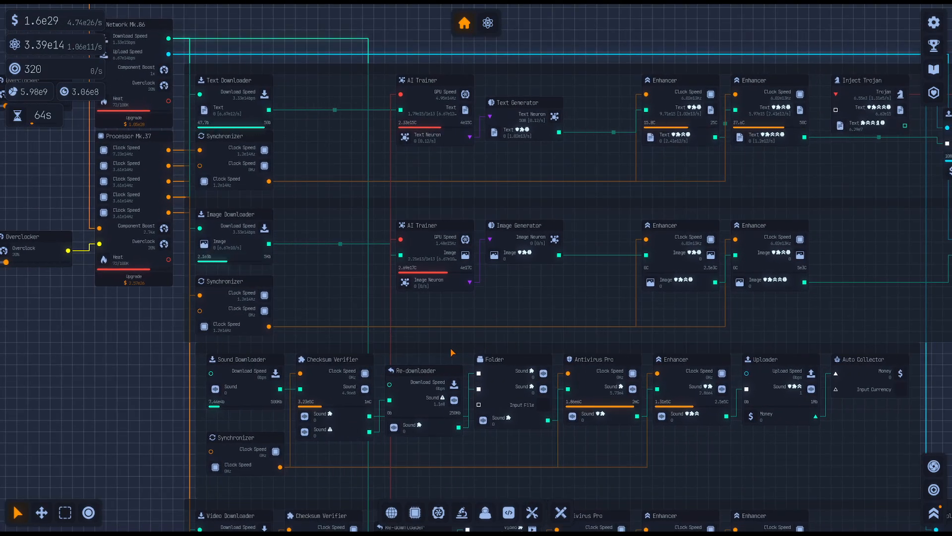
mouse_move(172, 352)
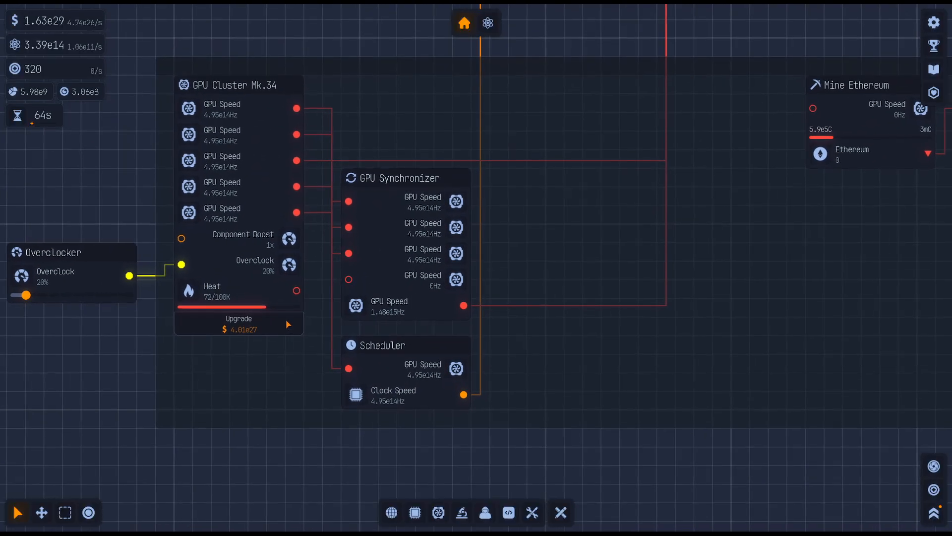
Upgrade the GPU Cluster to Mk.37 and scroll the board
click(238, 324)
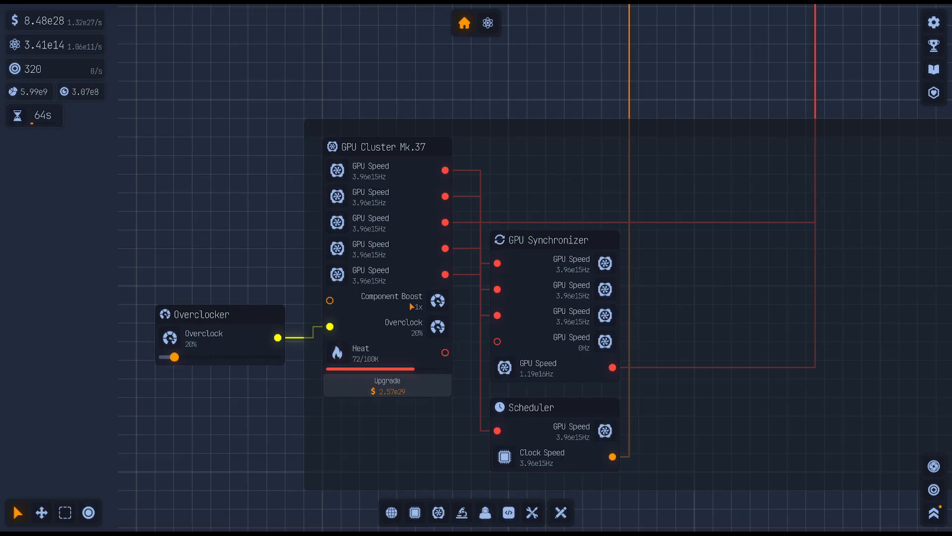
scroll(down, 3)
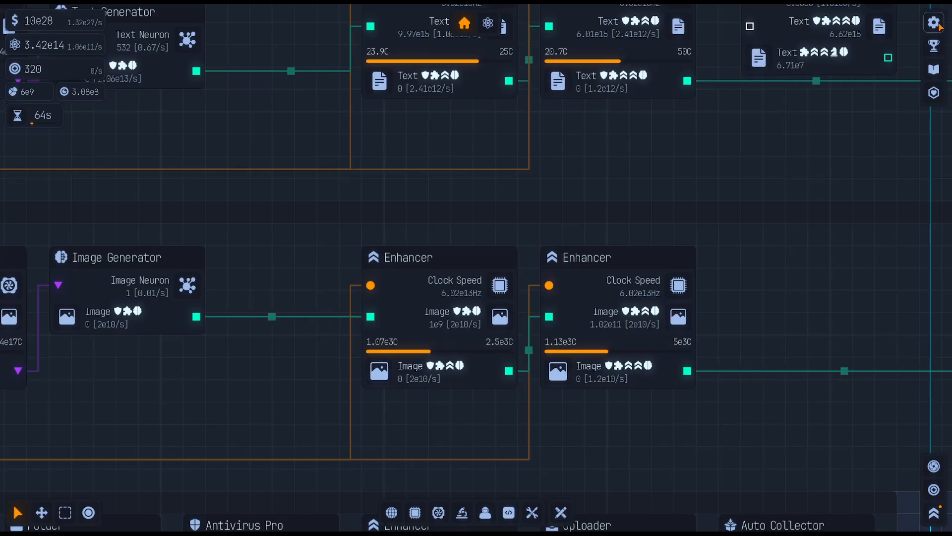
Turn off Scientific Notation in Settings, then drag the board to show the Uploader row
click(934, 22)
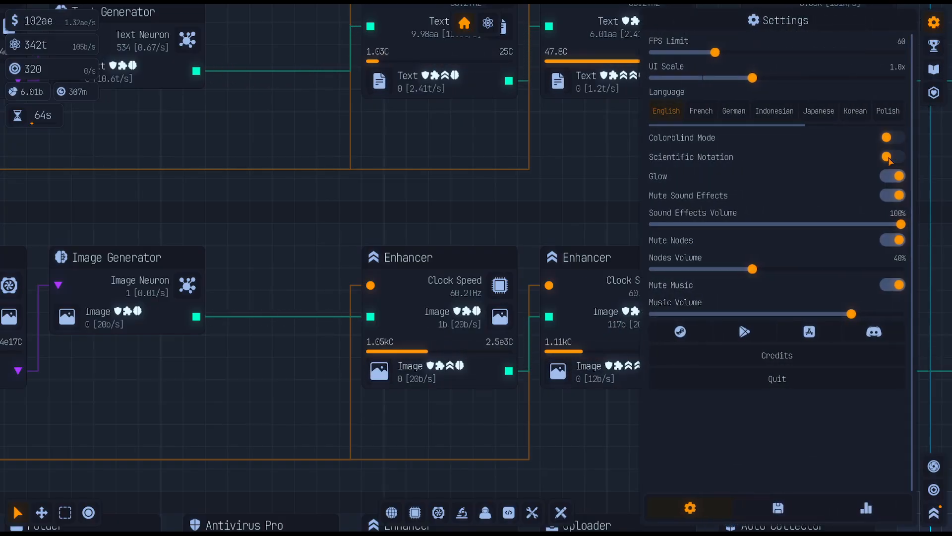
click(891, 157)
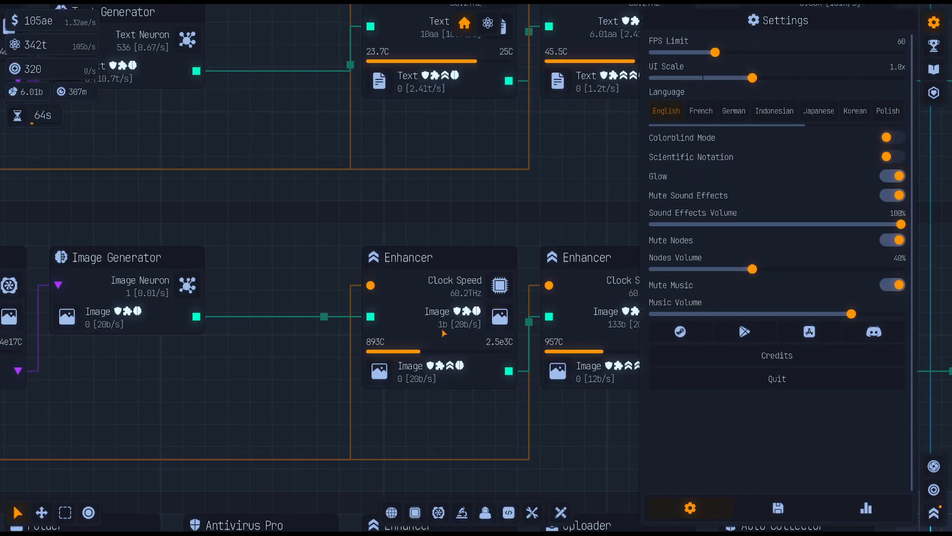
click(934, 23)
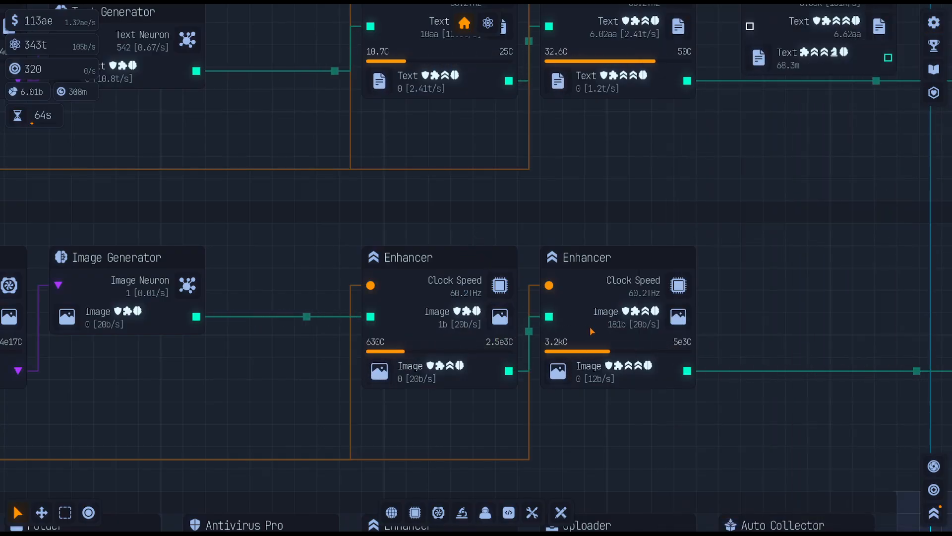
drag(425, 243, 352, 230)
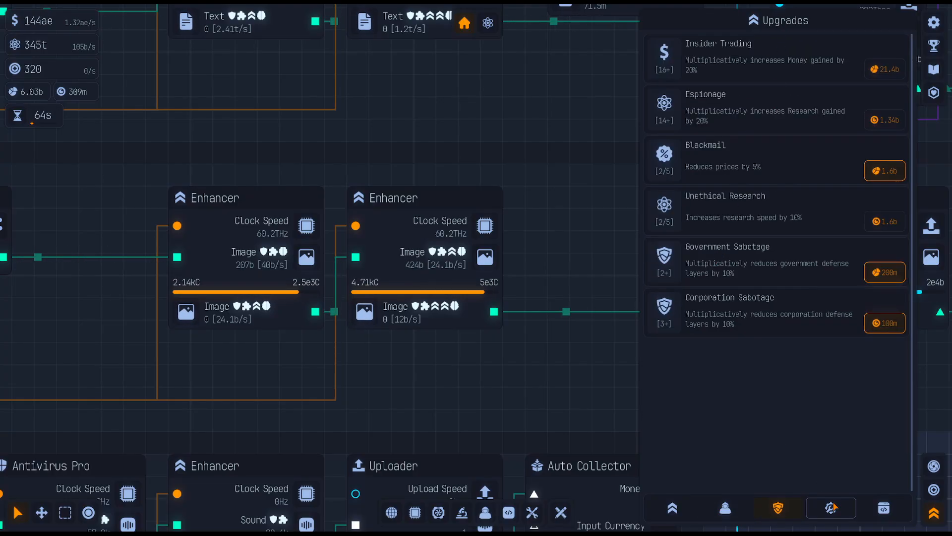
Scroll through the Optimization upgrades, then switch to the value upgrades tab
click(831, 508)
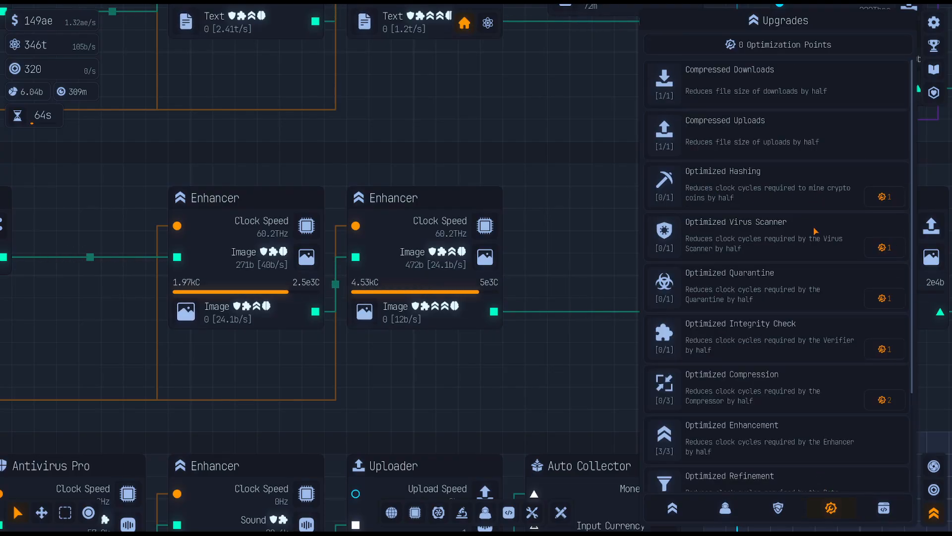
scroll(down, 3)
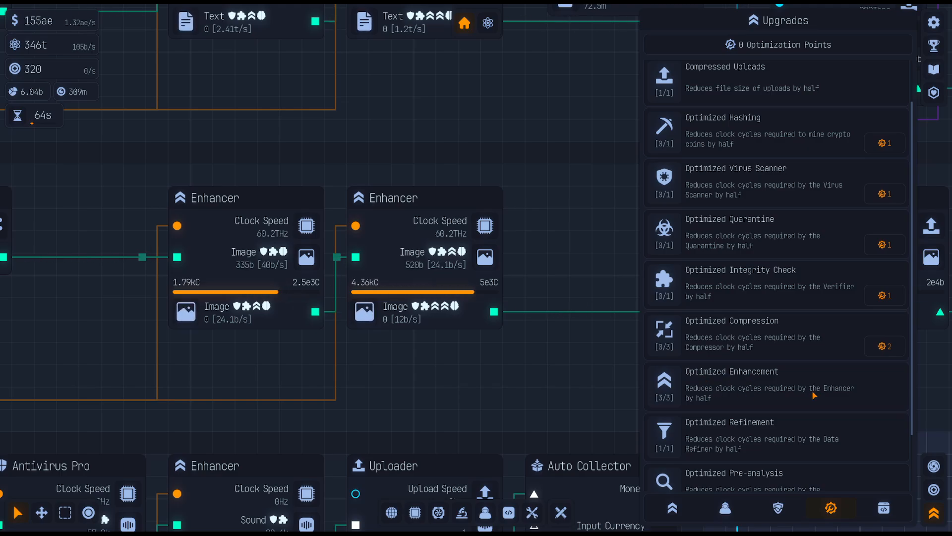
scroll(down, 3)
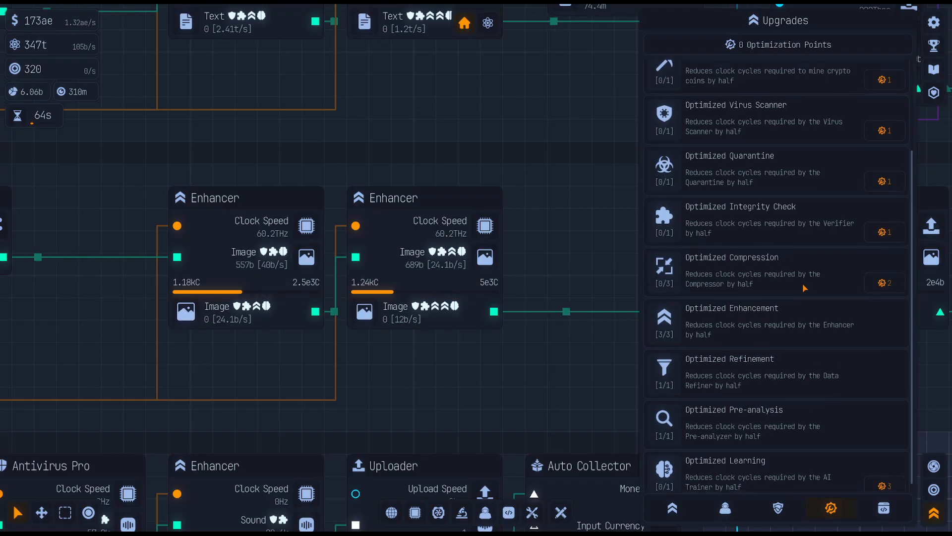
click(882, 508)
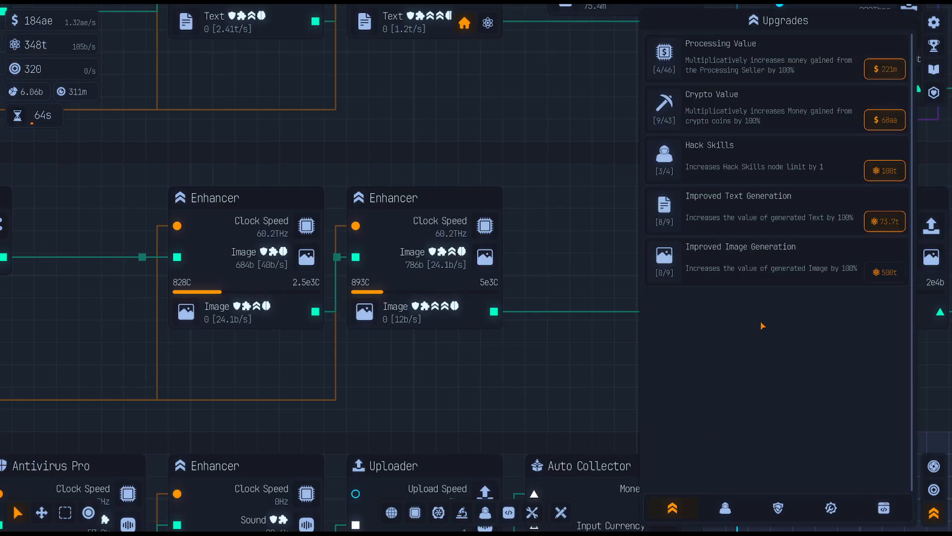
click(724, 508)
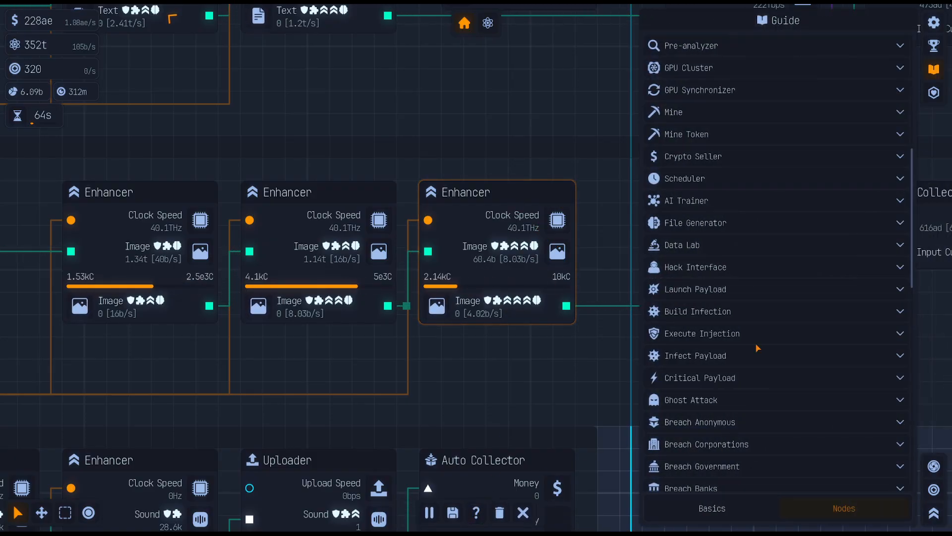
Scroll down and back up through the guide's node entries
scroll(down, 3)
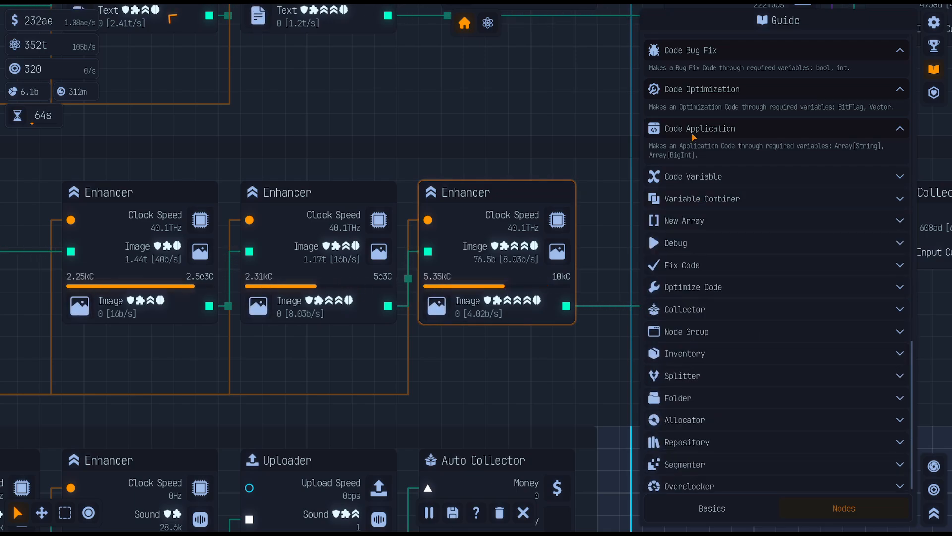
scroll(up, 3)
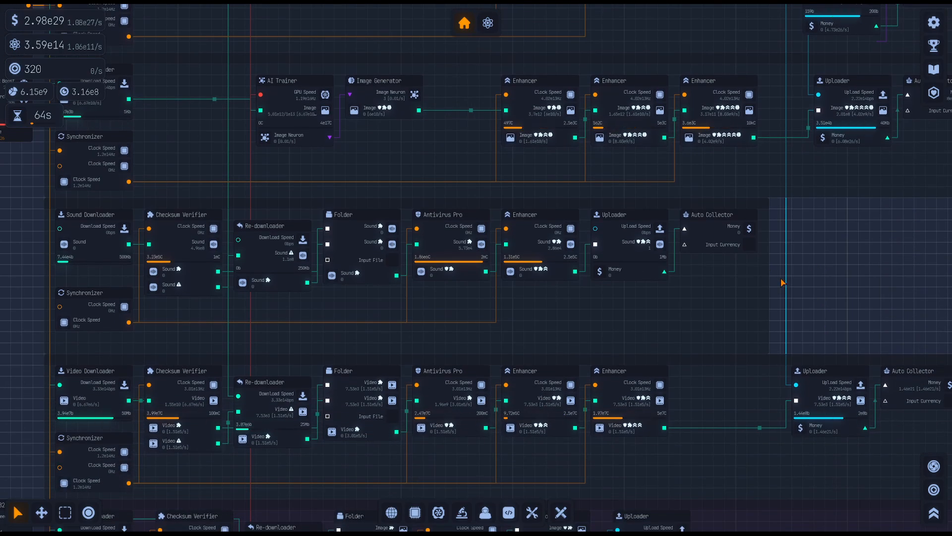
mouse_move(855, 278)
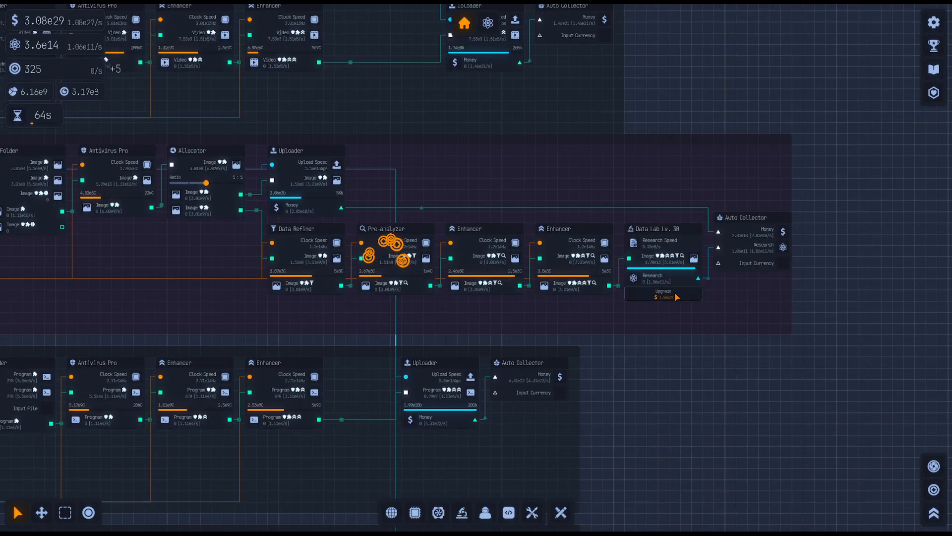
Raise the Data Lab to level 34 with its Upgrade button
click(663, 294)
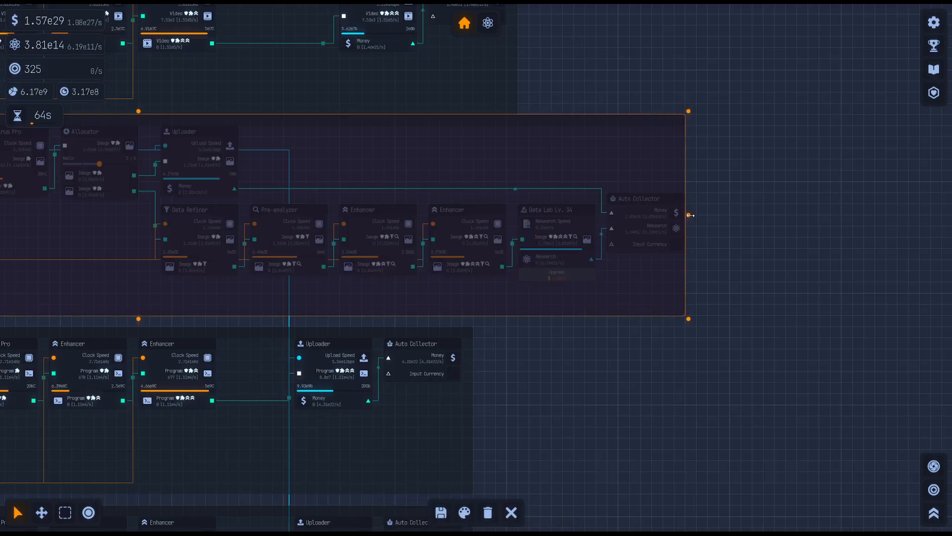
Enlarge the Data Lab group to fit a third Enhancer, then scroll the board
click(64, 511)
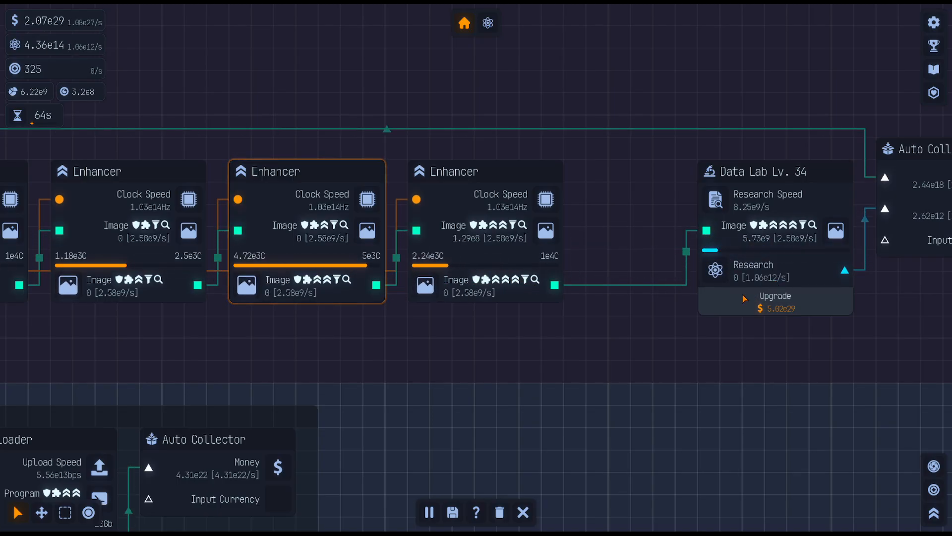
scroll(down, 3)
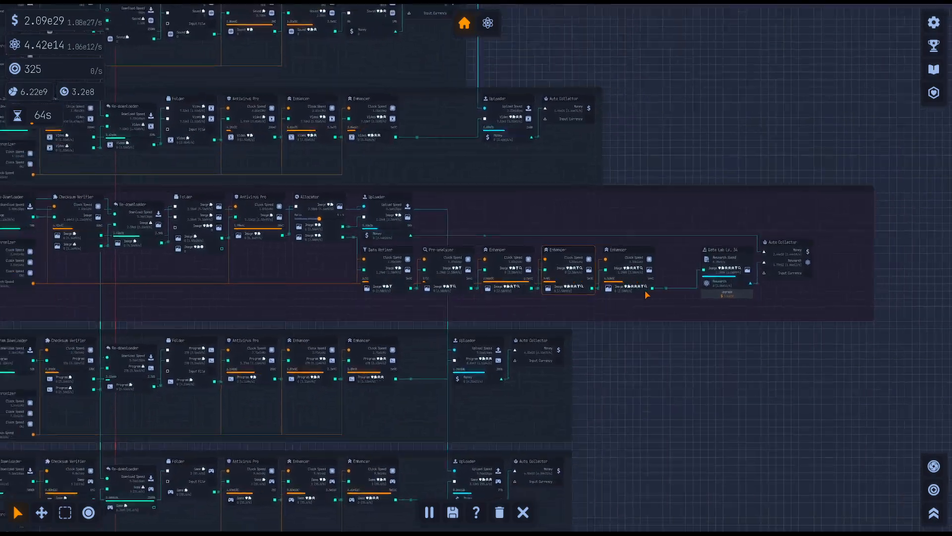